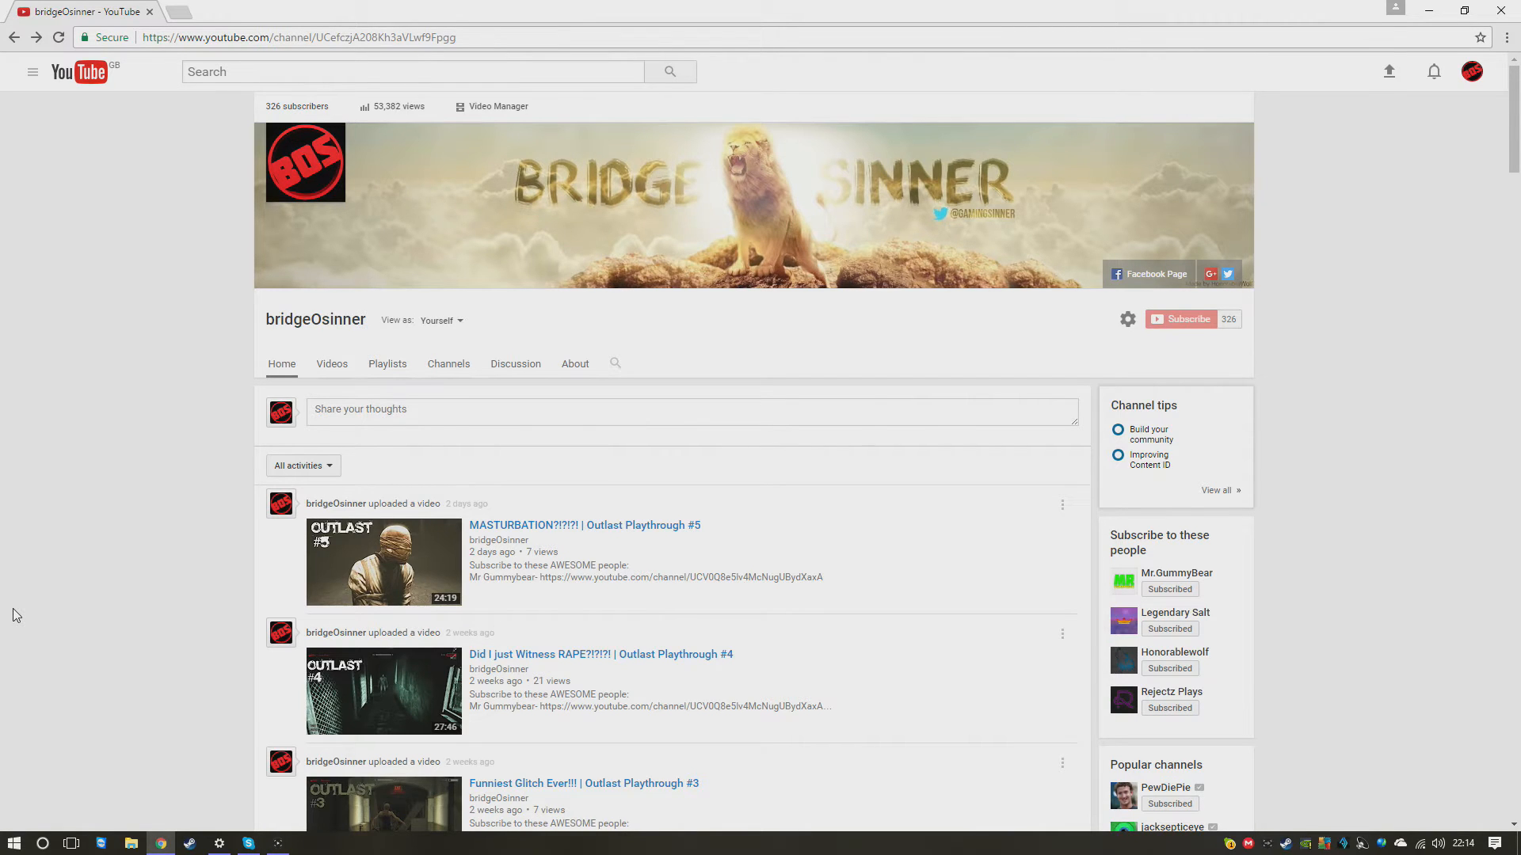
- Scroll the channel feed down to year-old uploads like Destiny Engram Farming Glitch
scroll(down, 3)
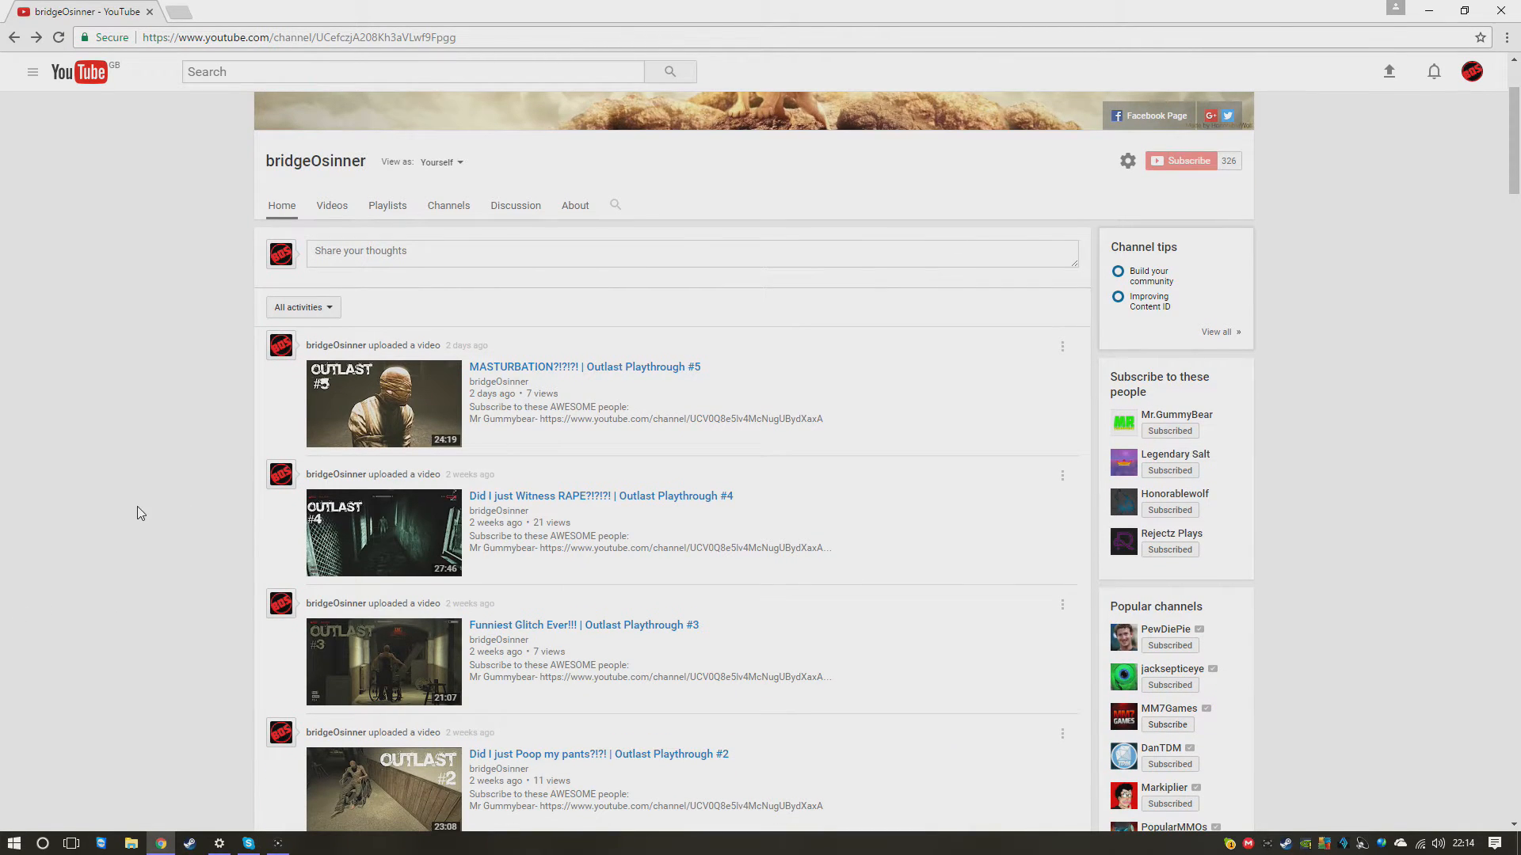
scroll(down, 3)
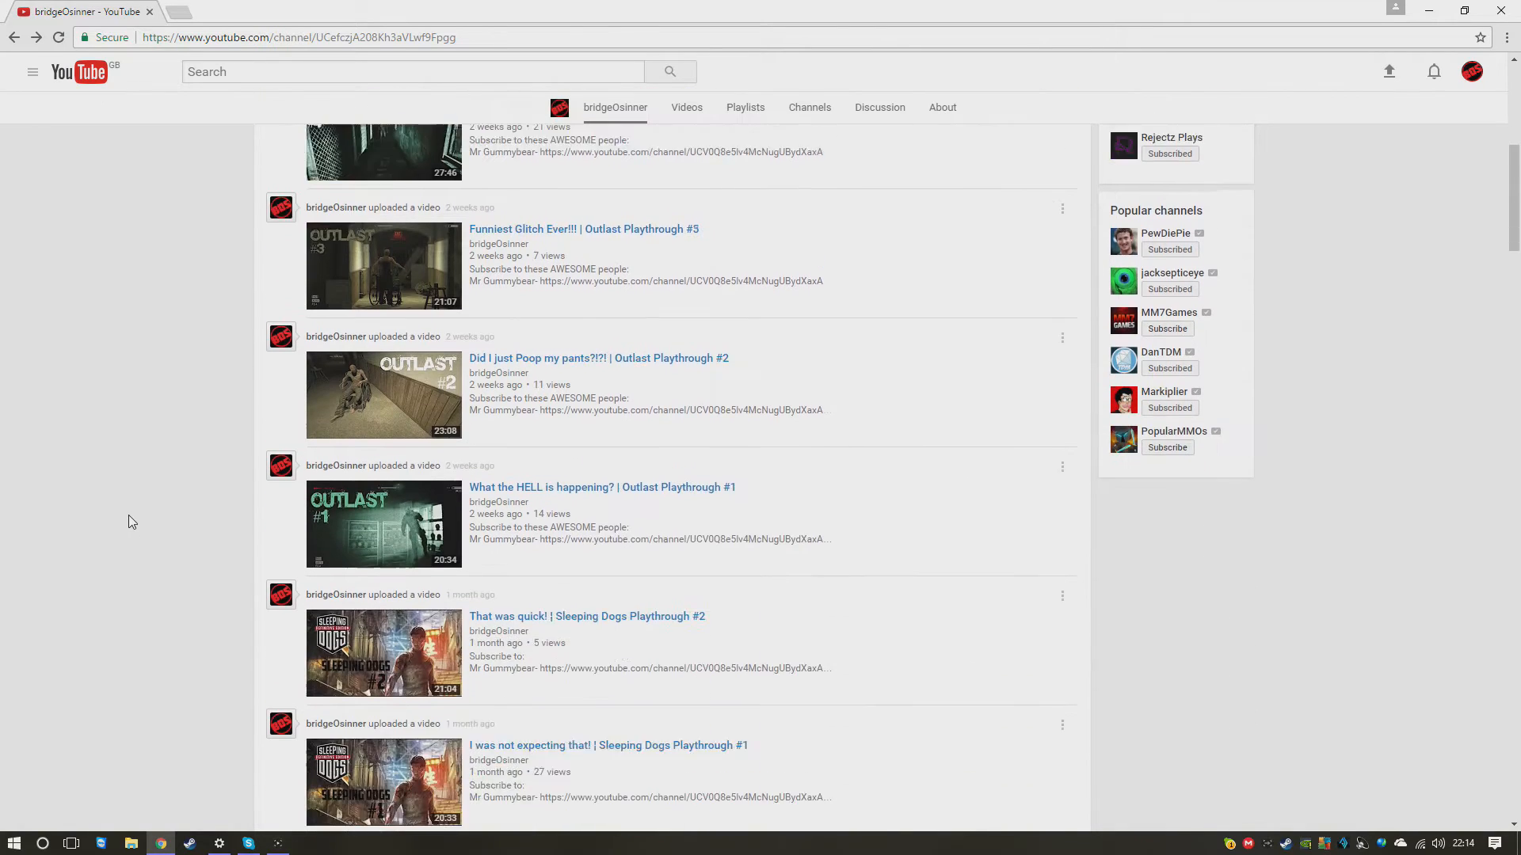
scroll(down, 3)
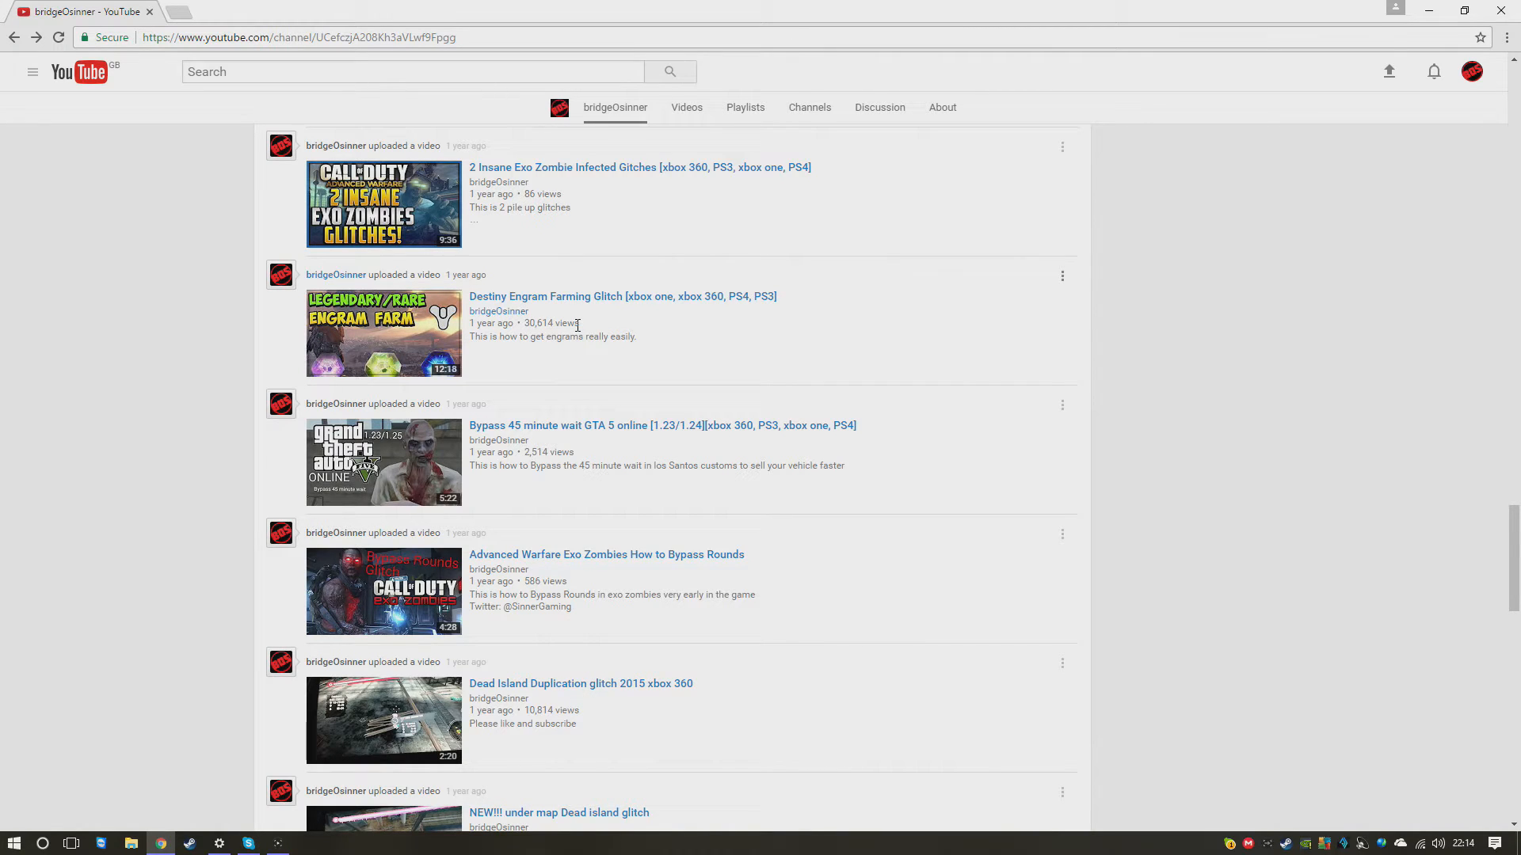
mouse_move(550, 312)
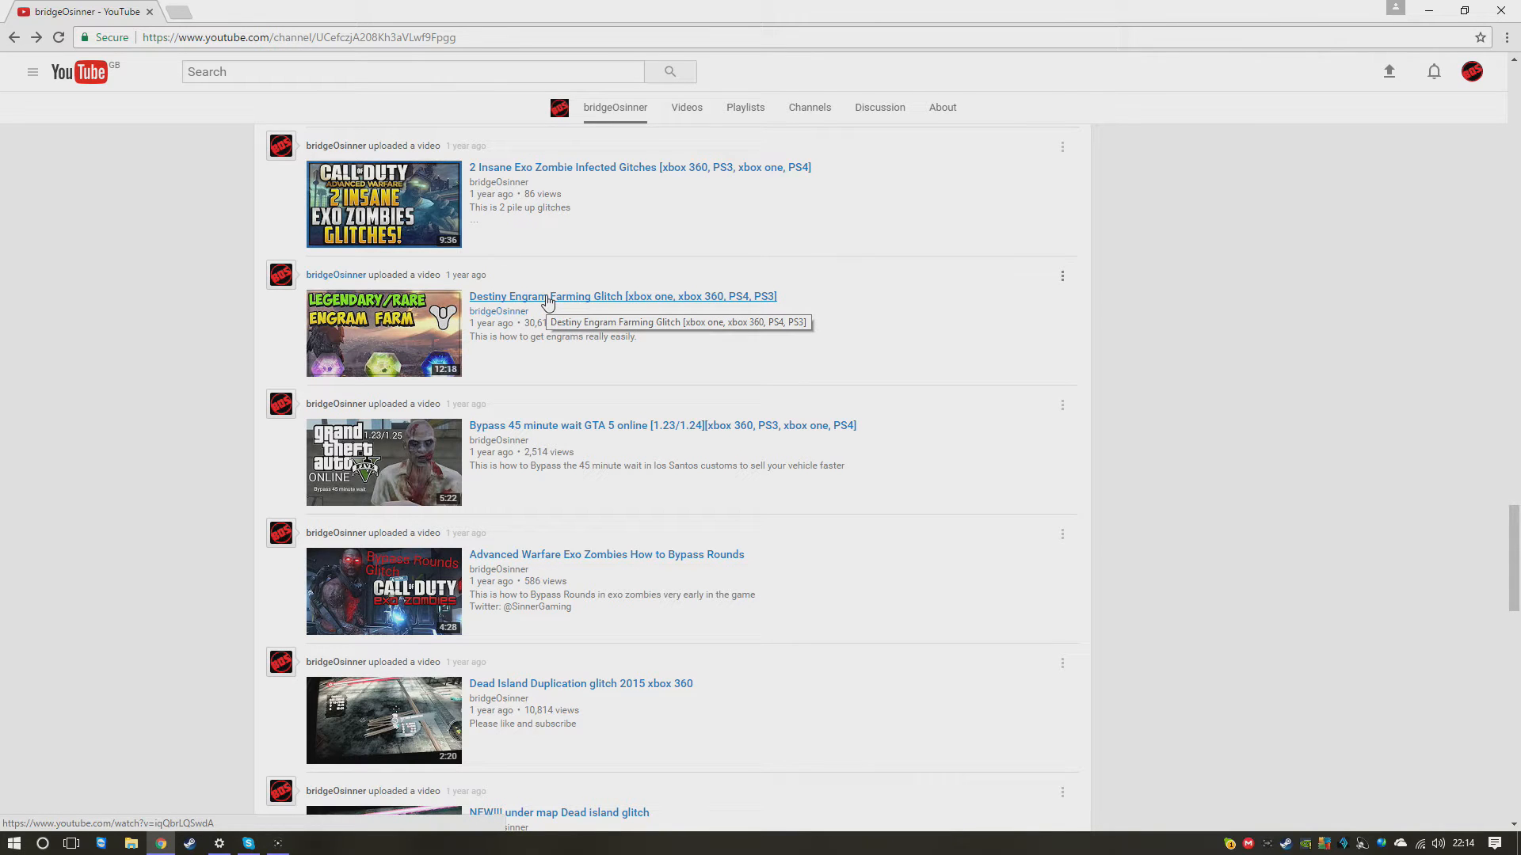
click(621, 296)
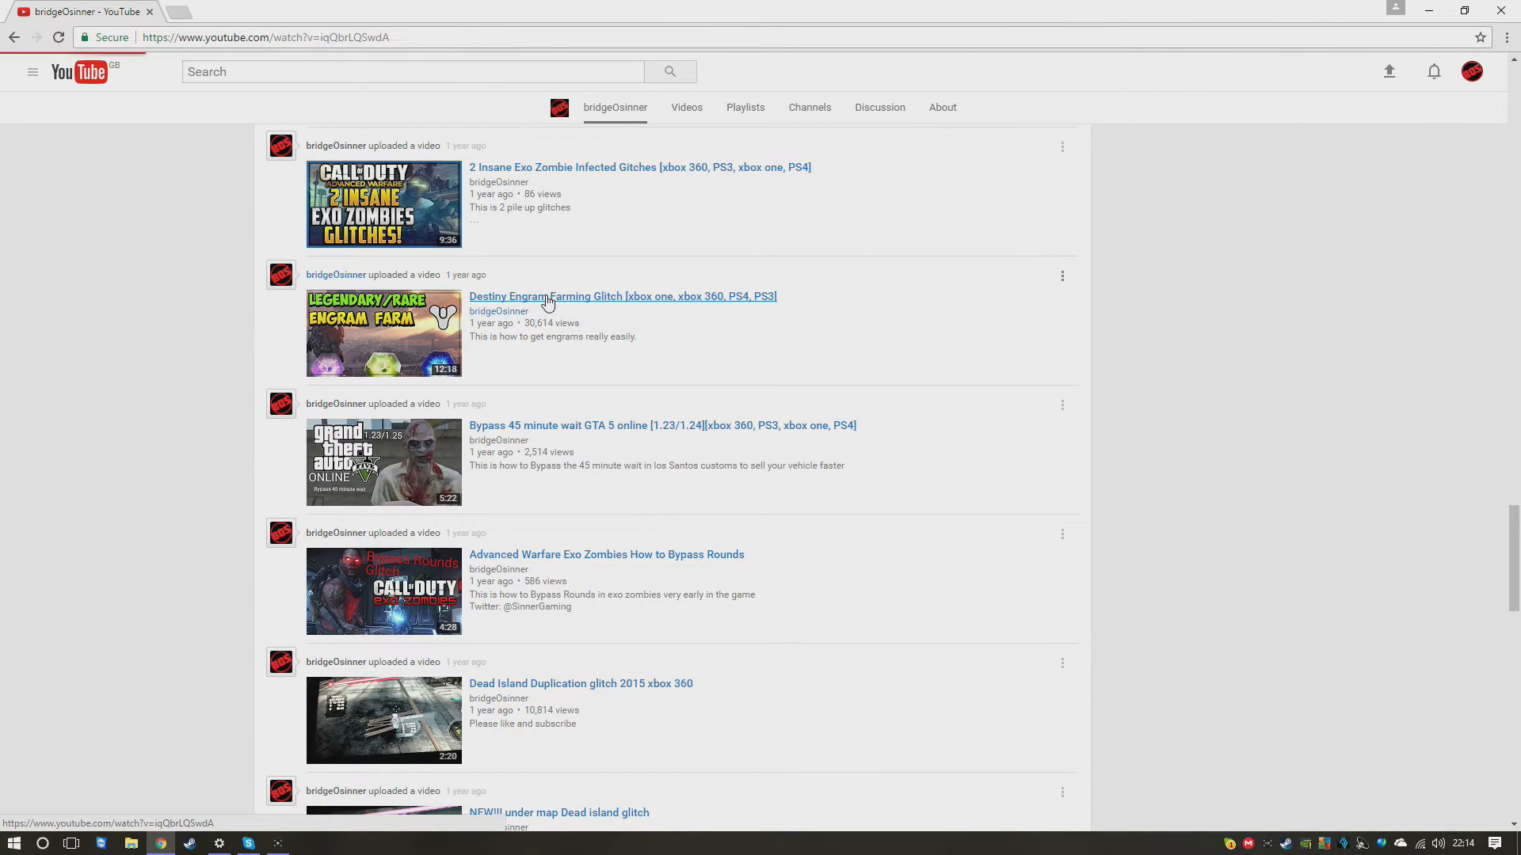
click(621, 296)
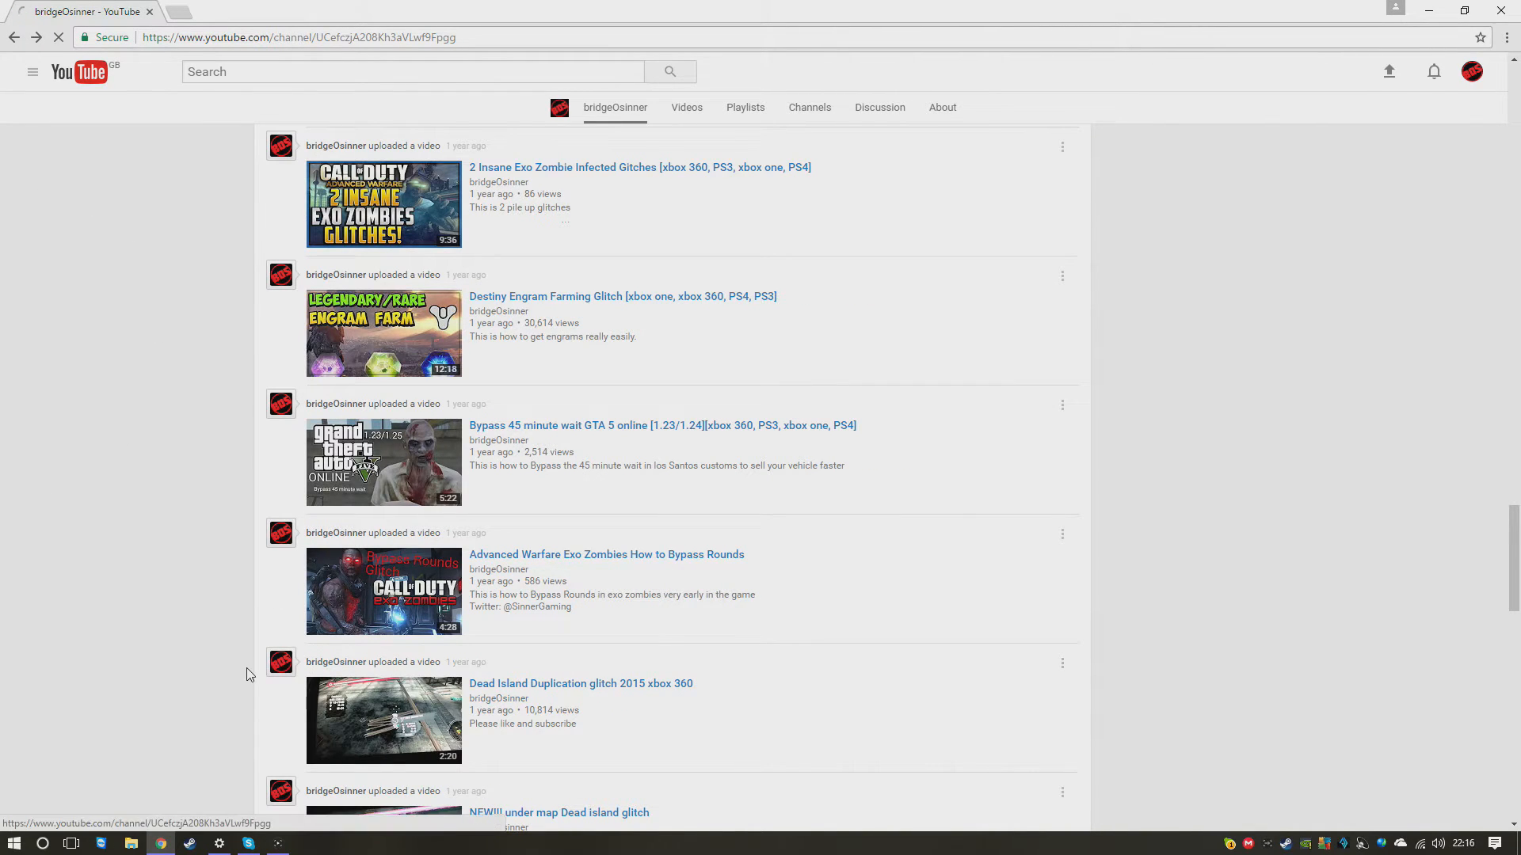
mouse_move(350, 729)
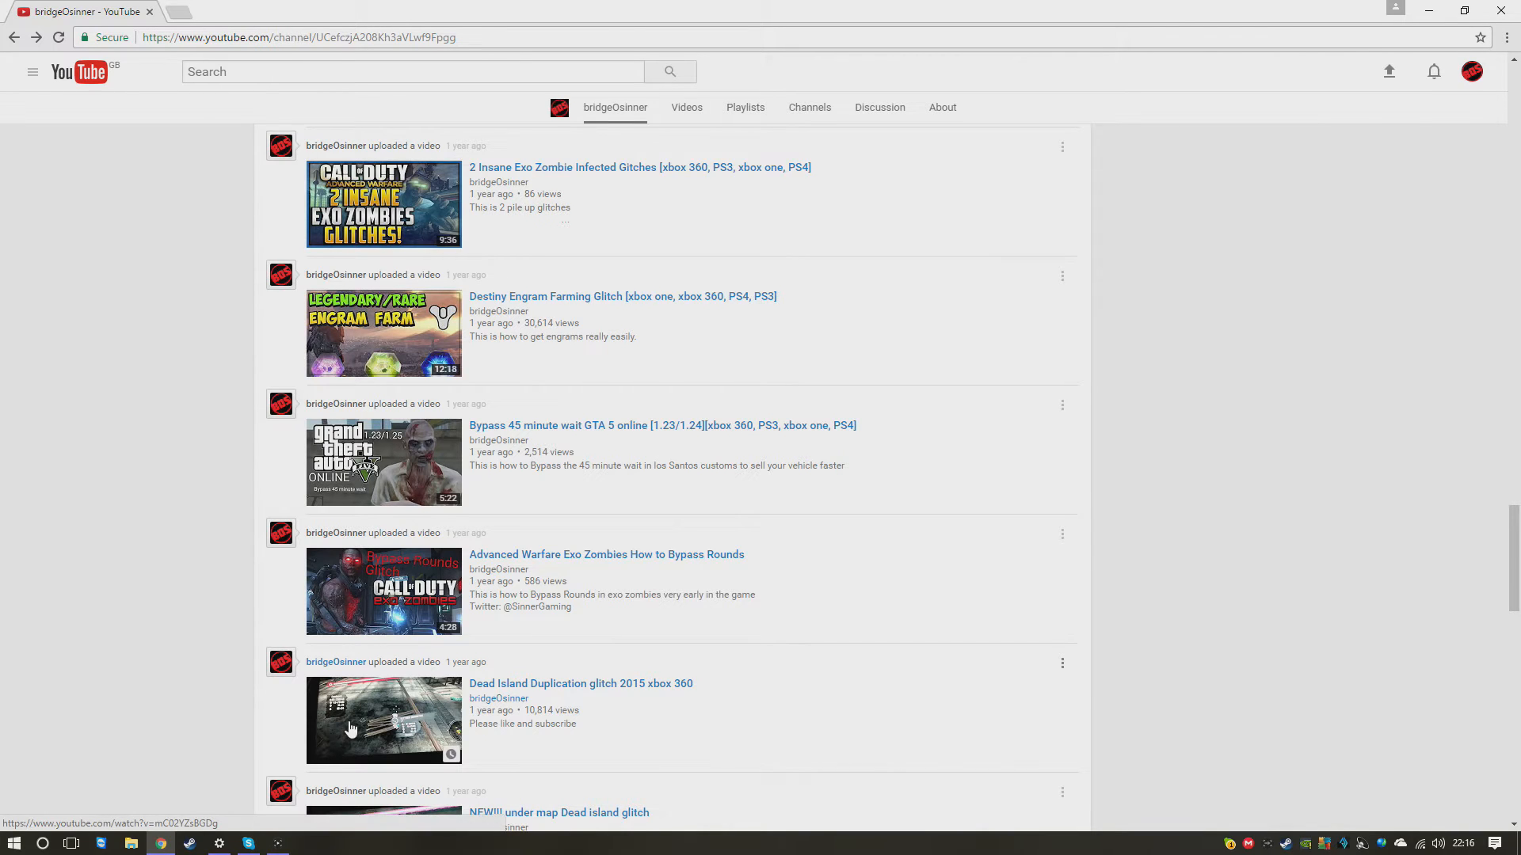
- Open the Dead Island Duplication glitch 2015 xbox 360 video's watch page
scroll(down, 3)
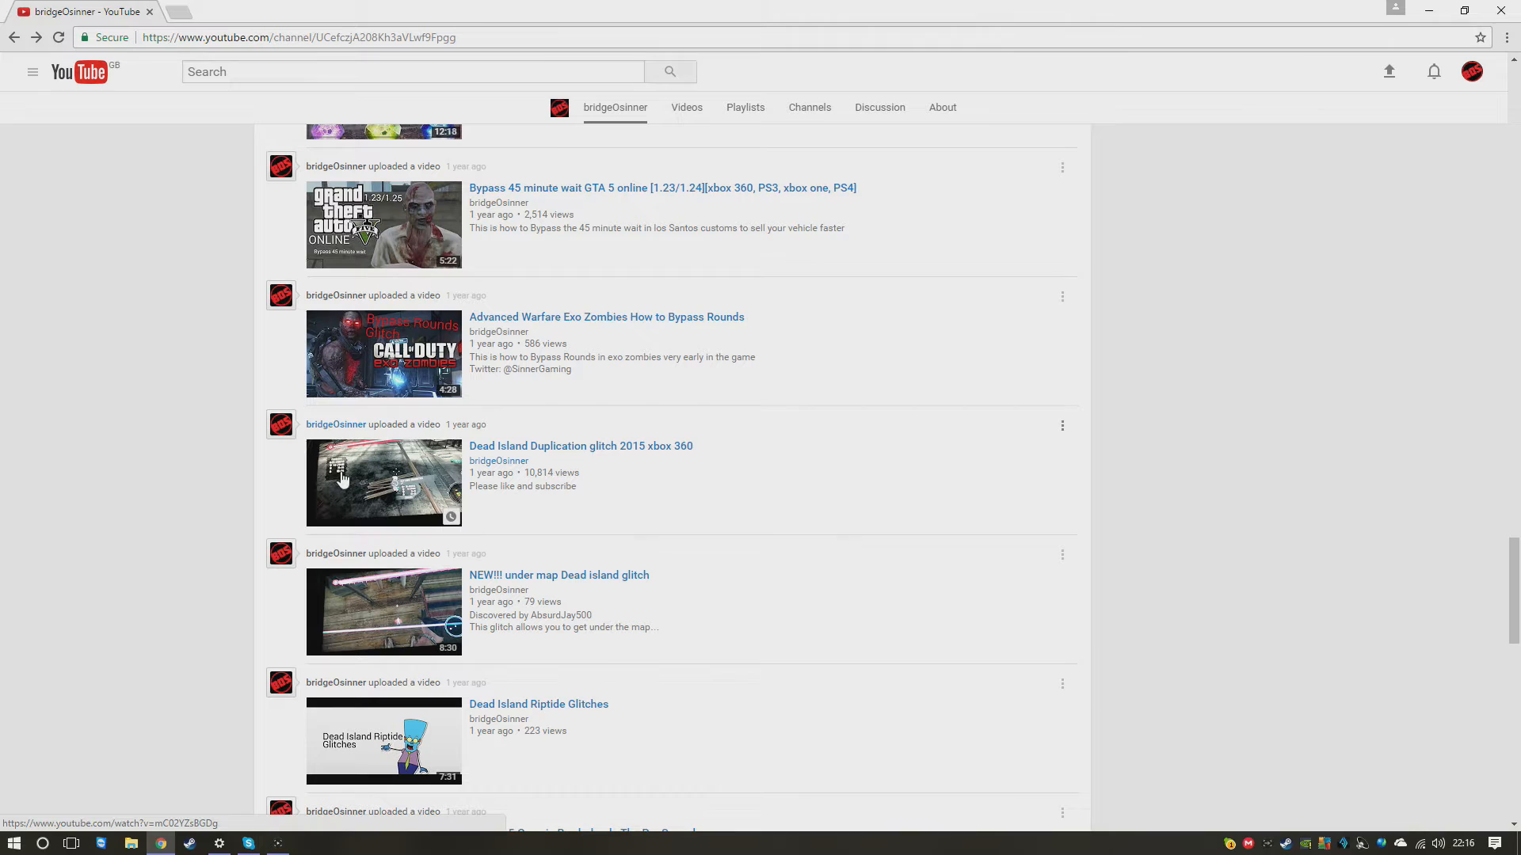
click(383, 483)
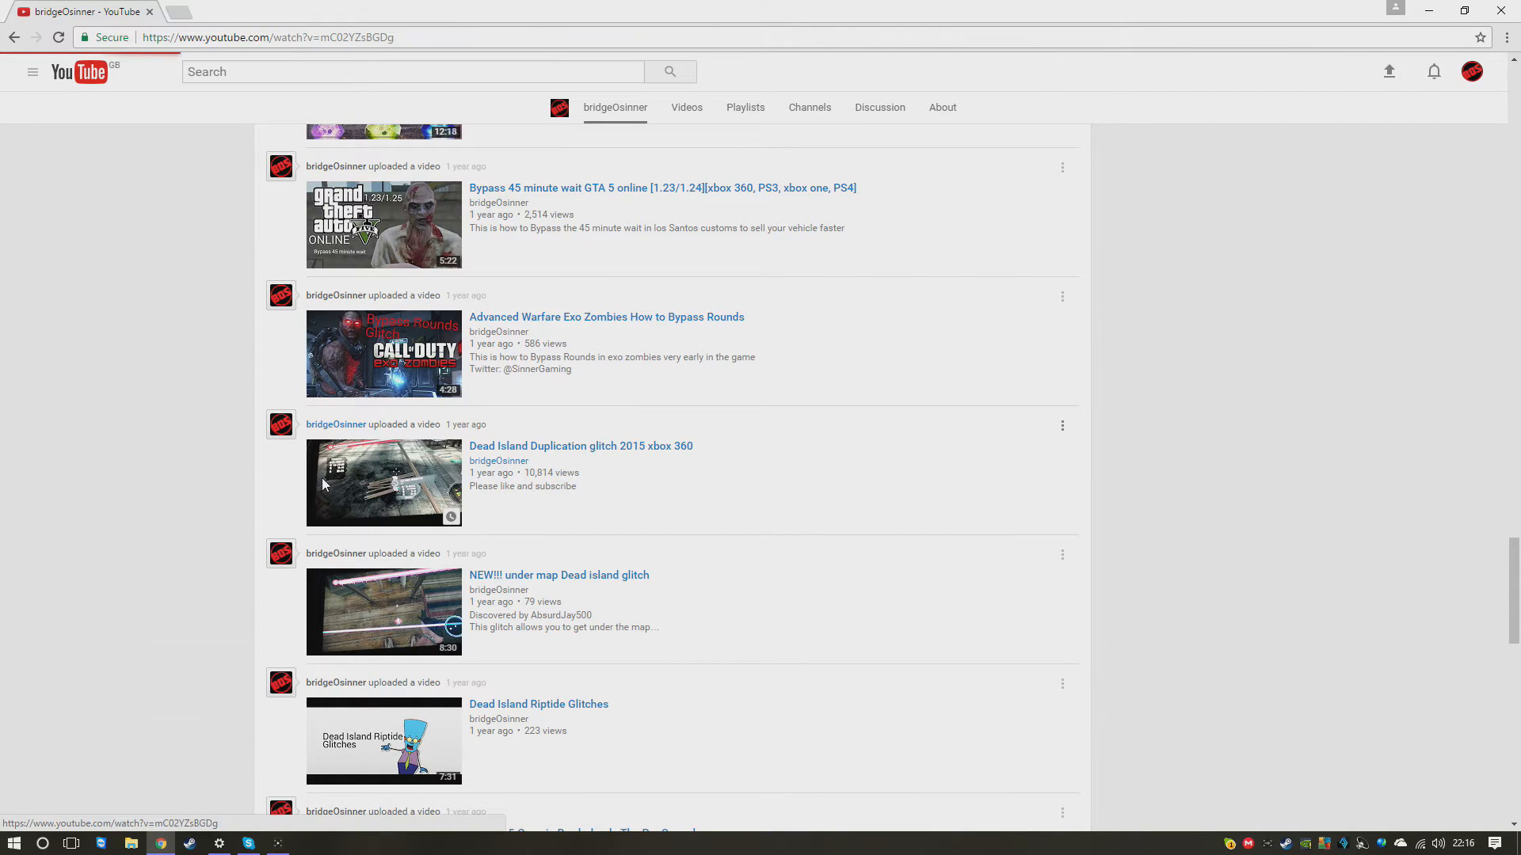
click(383, 482)
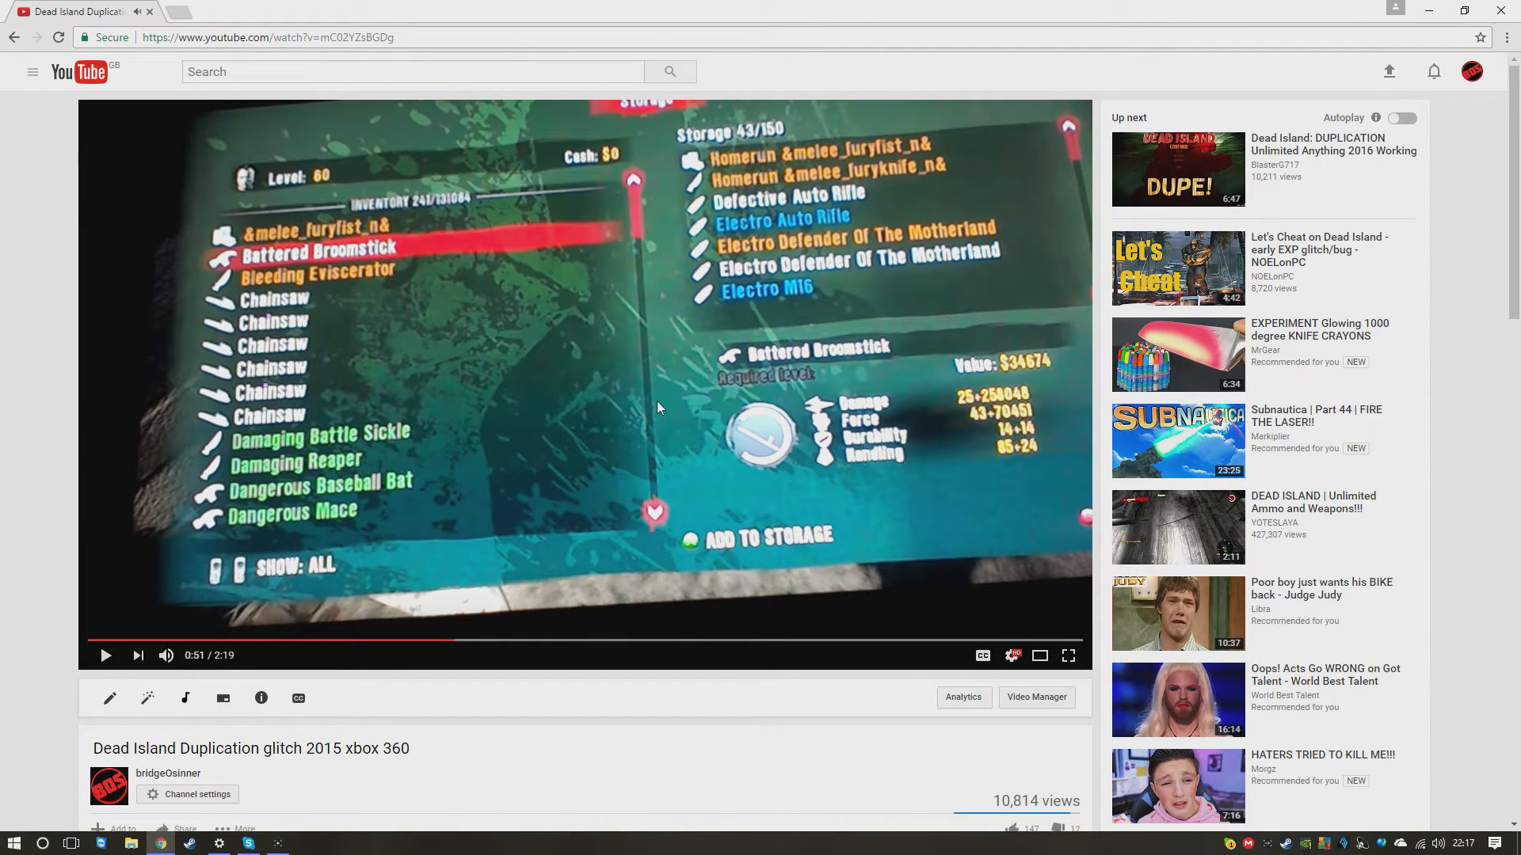
mouse_move(992, 401)
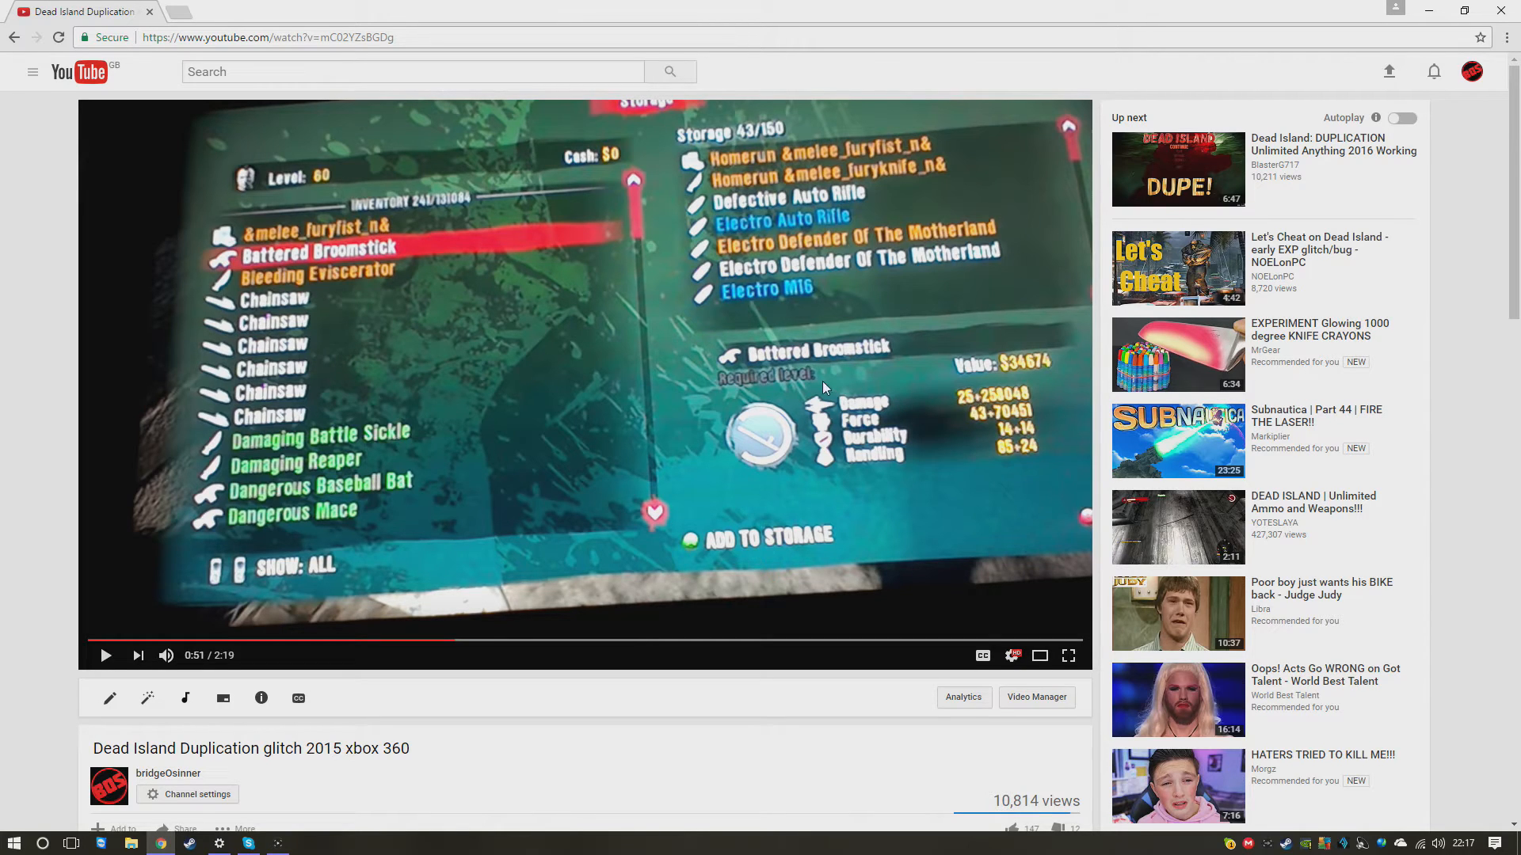
mouse_move(786, 380)
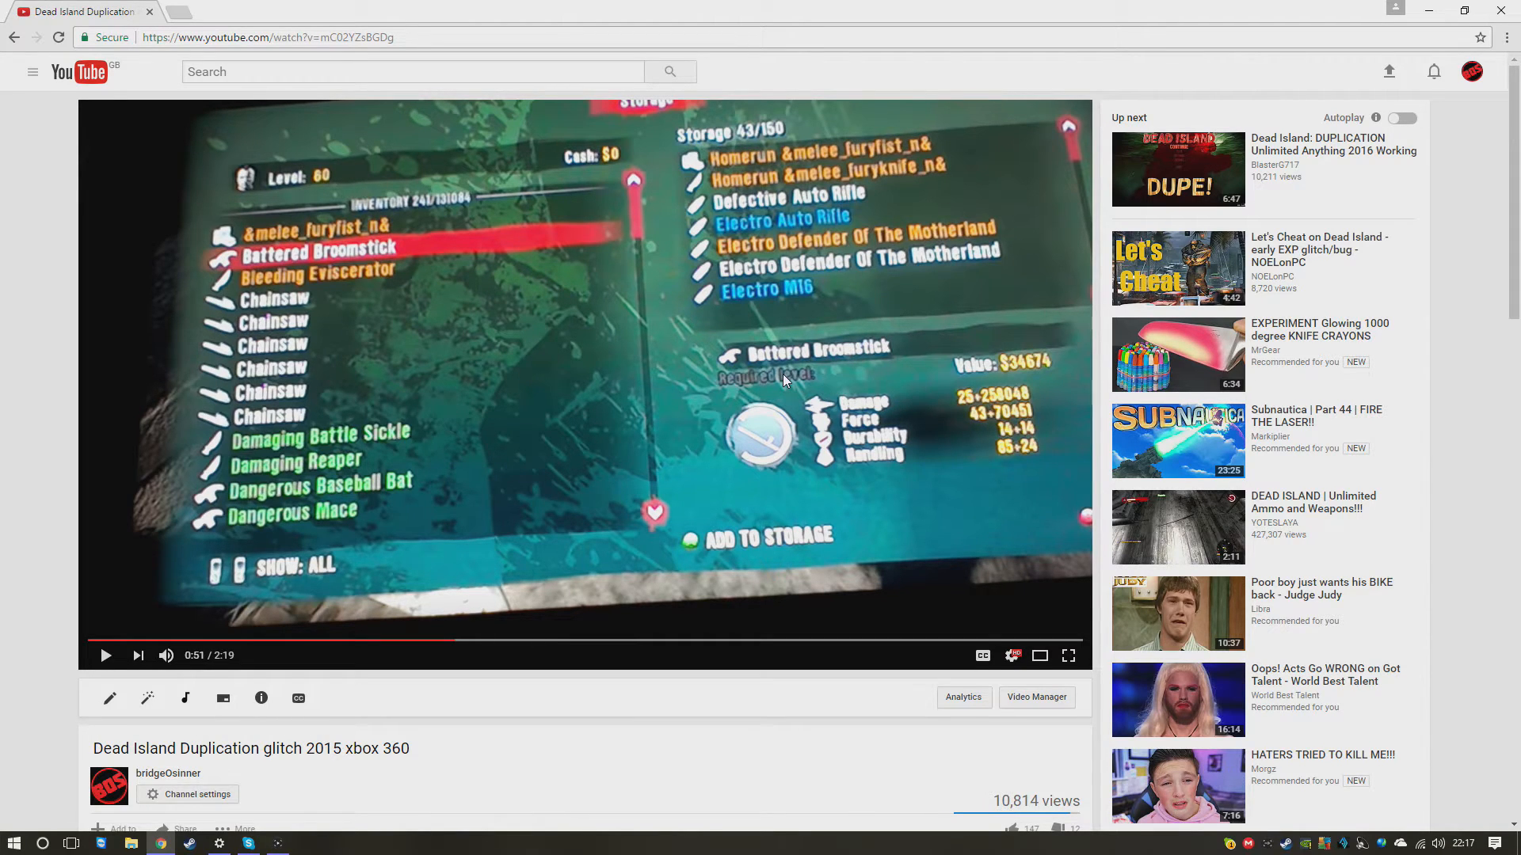
mouse_move(711, 95)
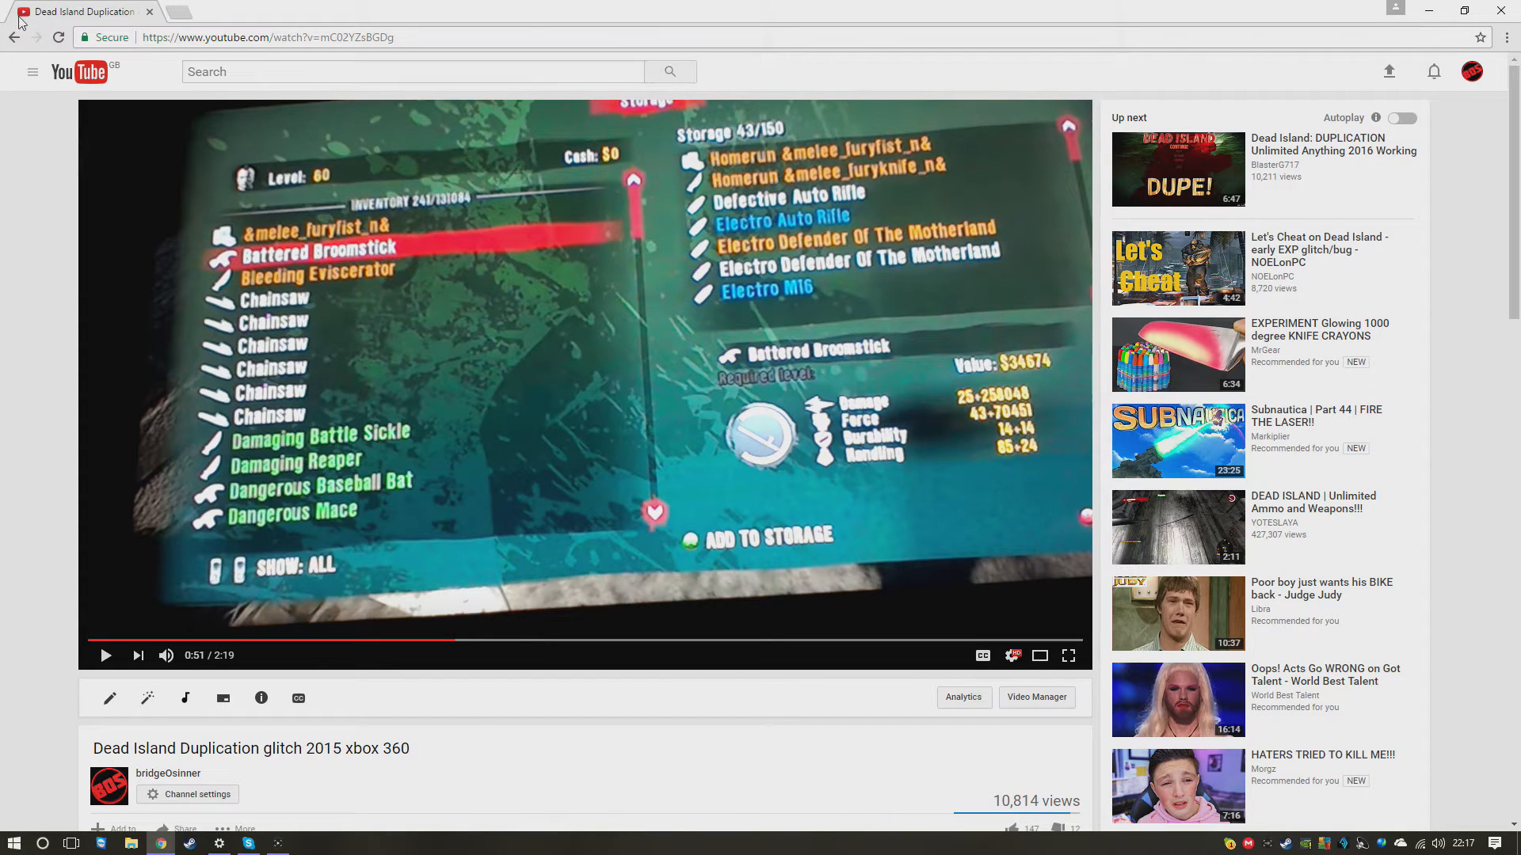
- Return to the channel feed and scroll to the Lego Jurassic World studs upload
click(168, 773)
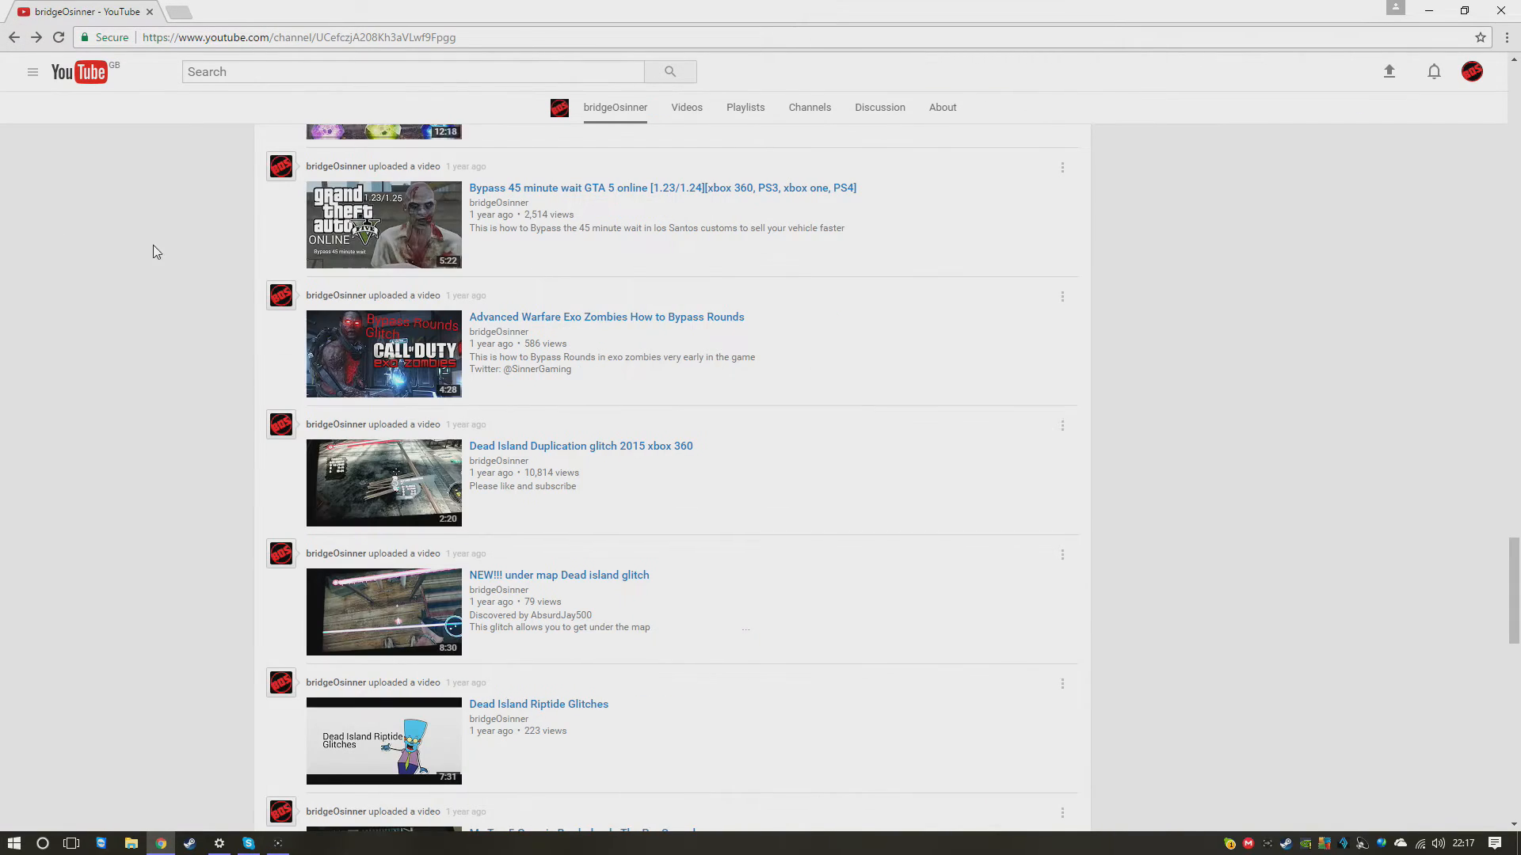
scroll(down, 3)
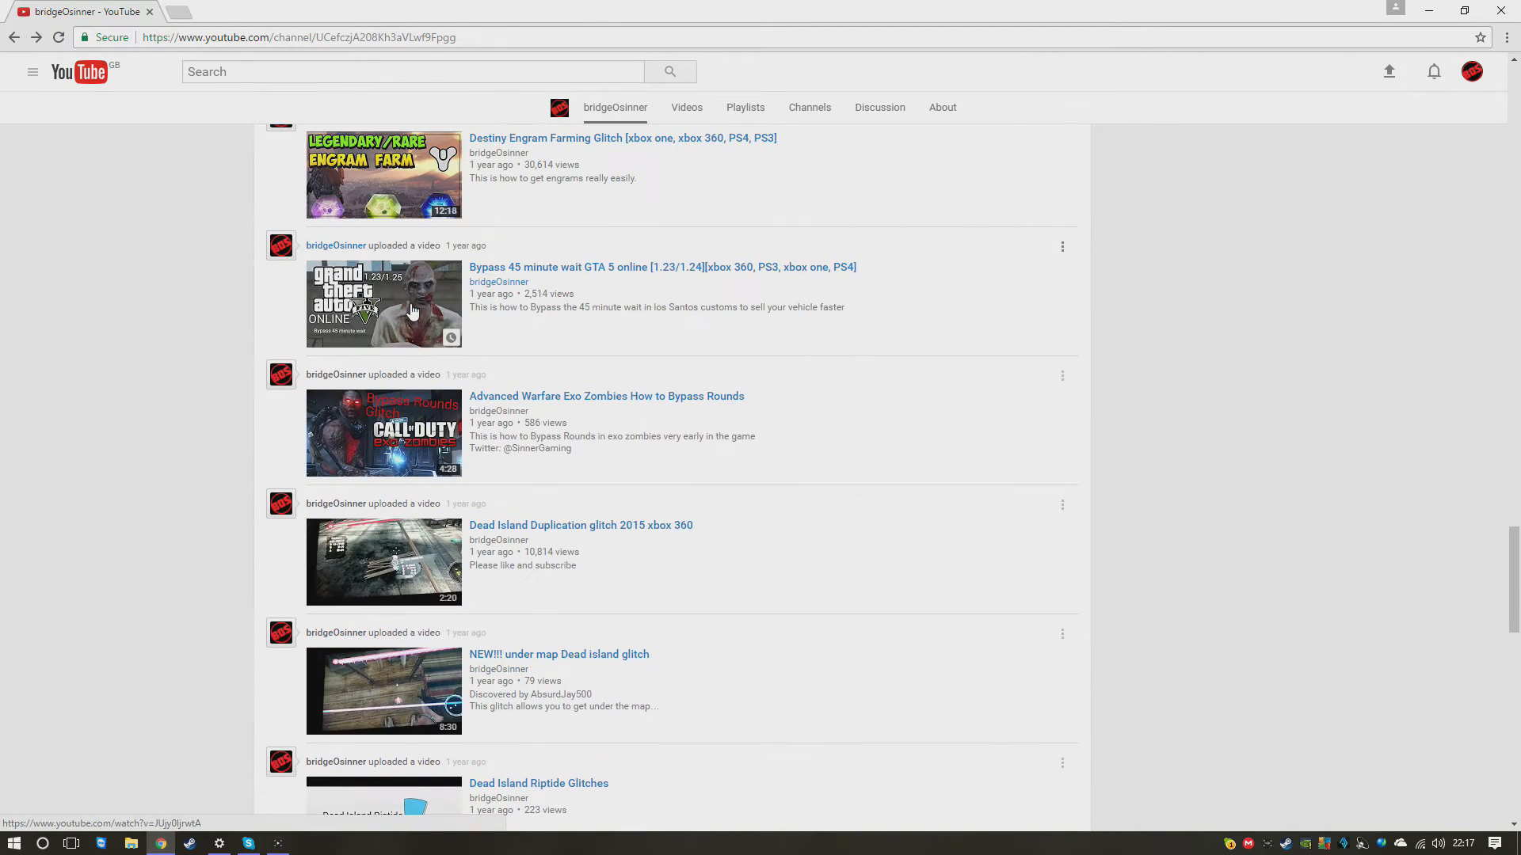
scroll(up, 3)
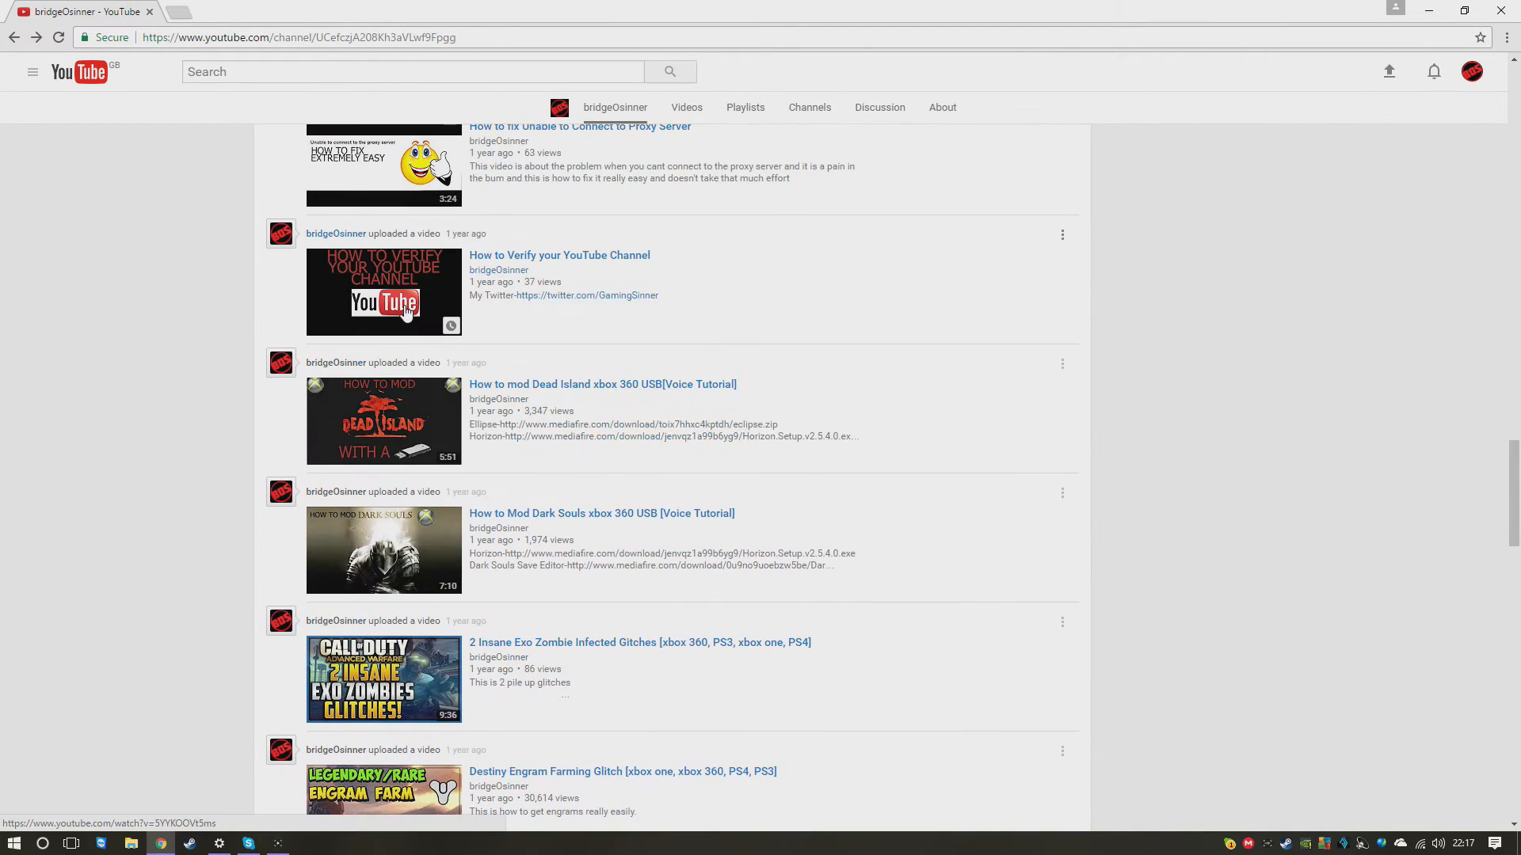
scroll(up, 3)
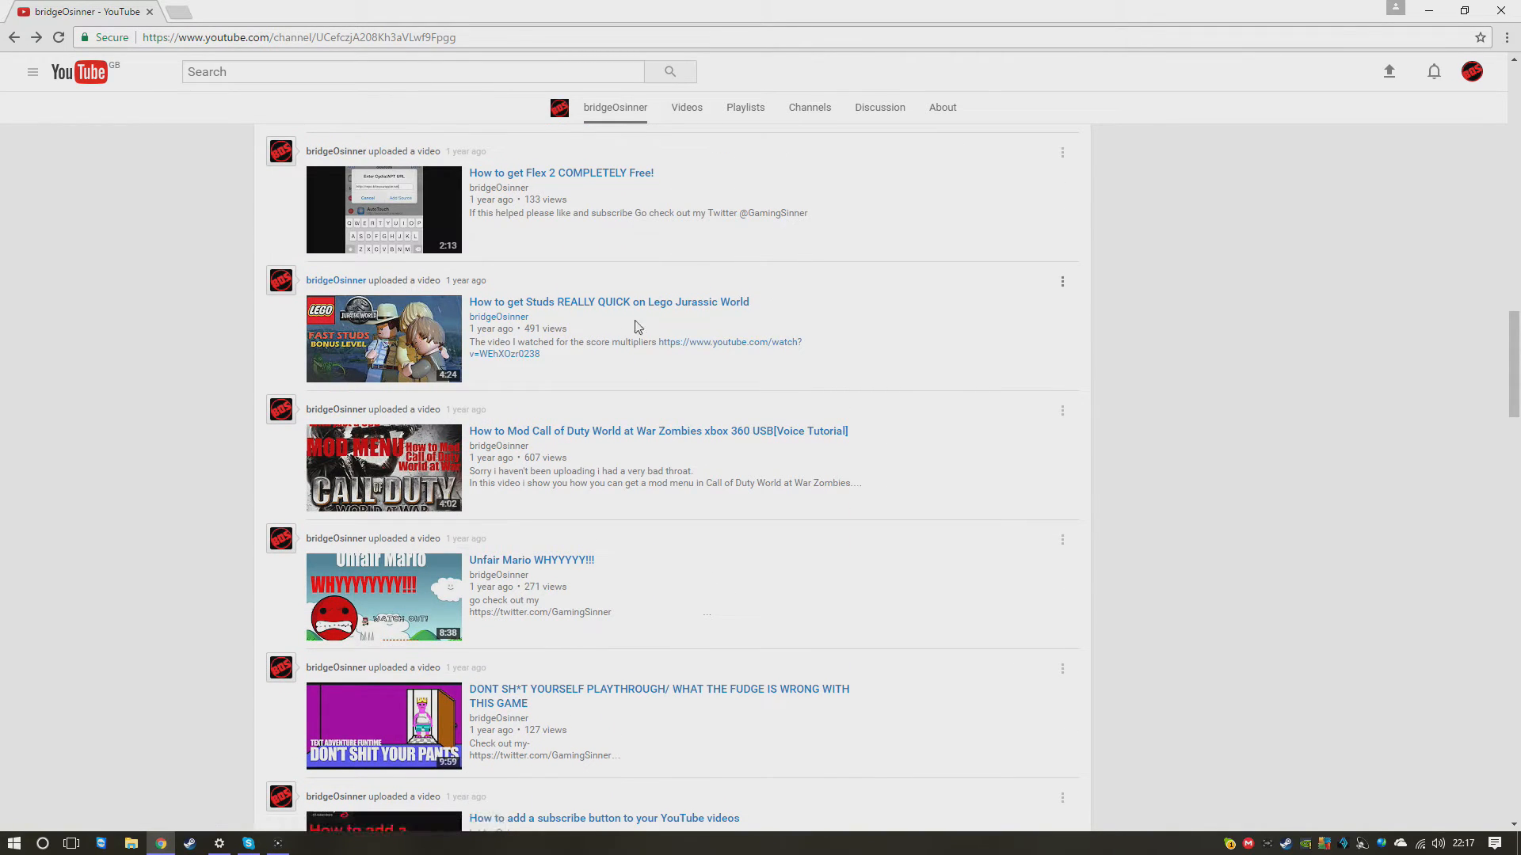
mouse_move(608, 301)
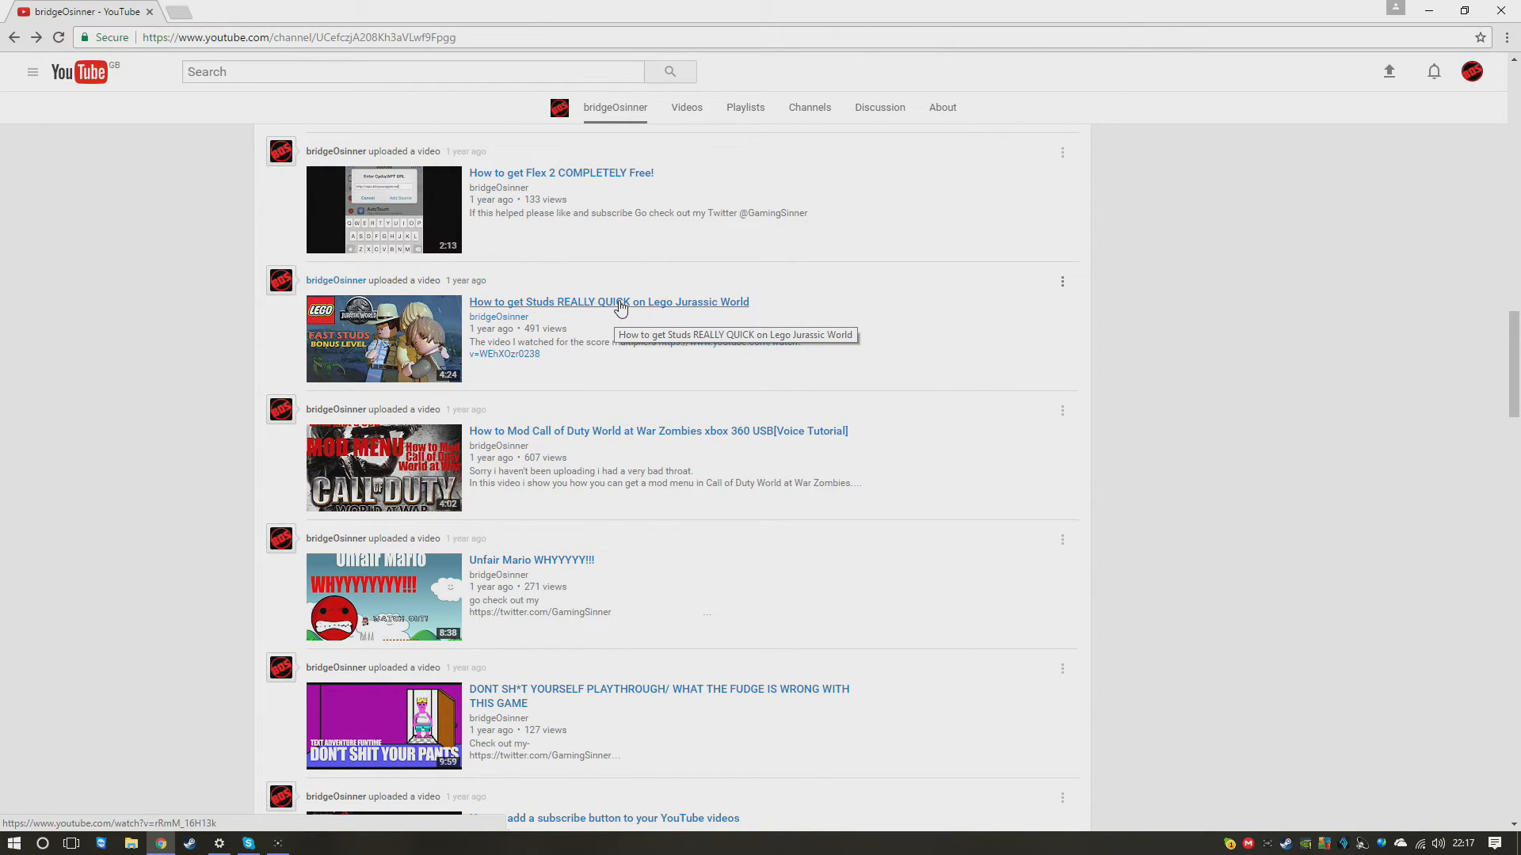
mouse_move(631, 330)
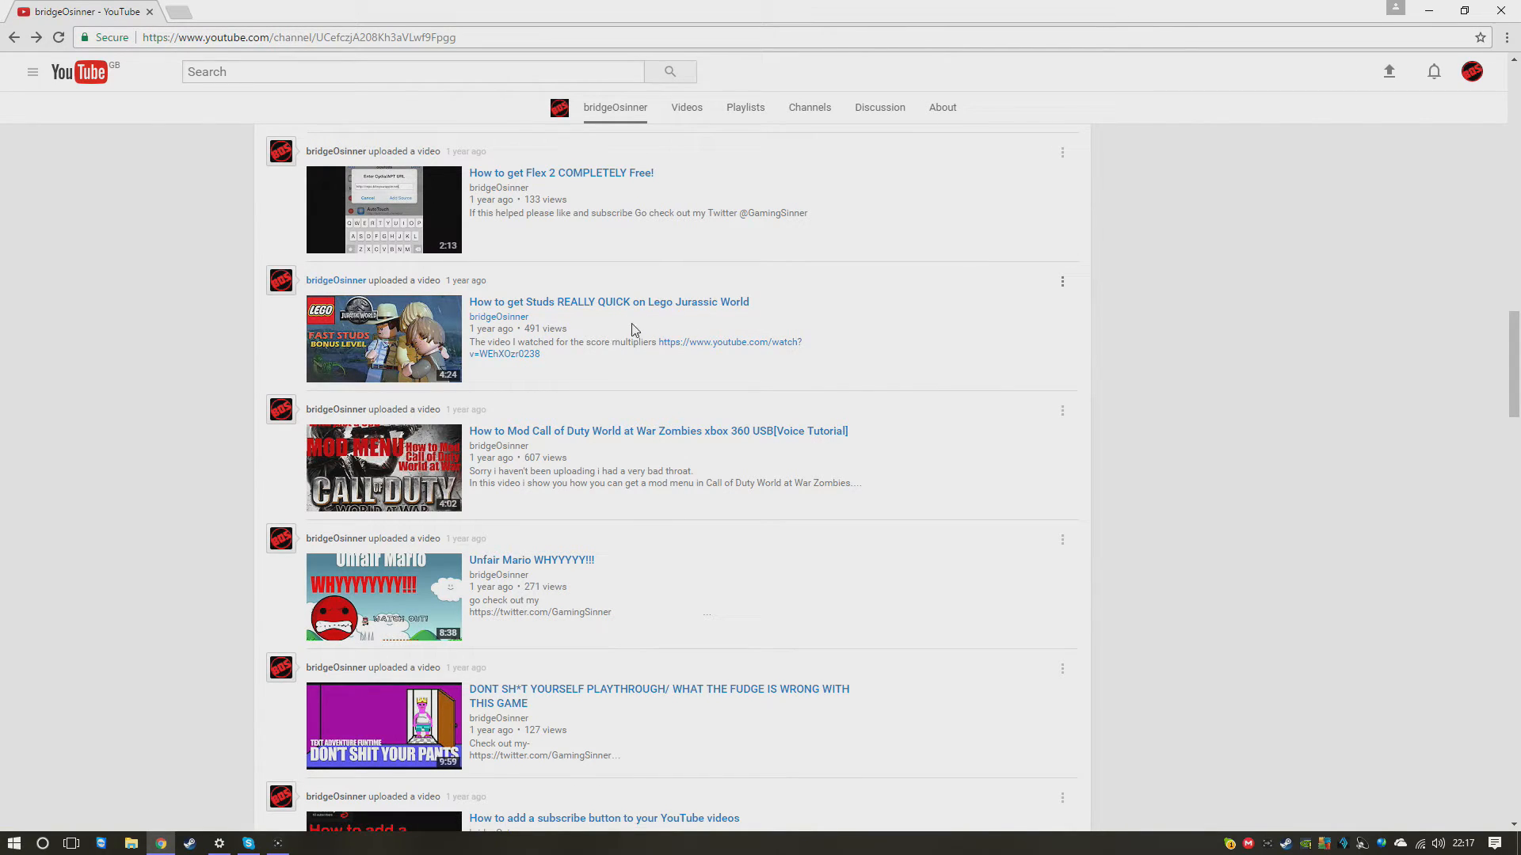
- Open 'How to get Studs REALLY QUICK on Lego Jurassic World' and pause it to watch
click(608, 301)
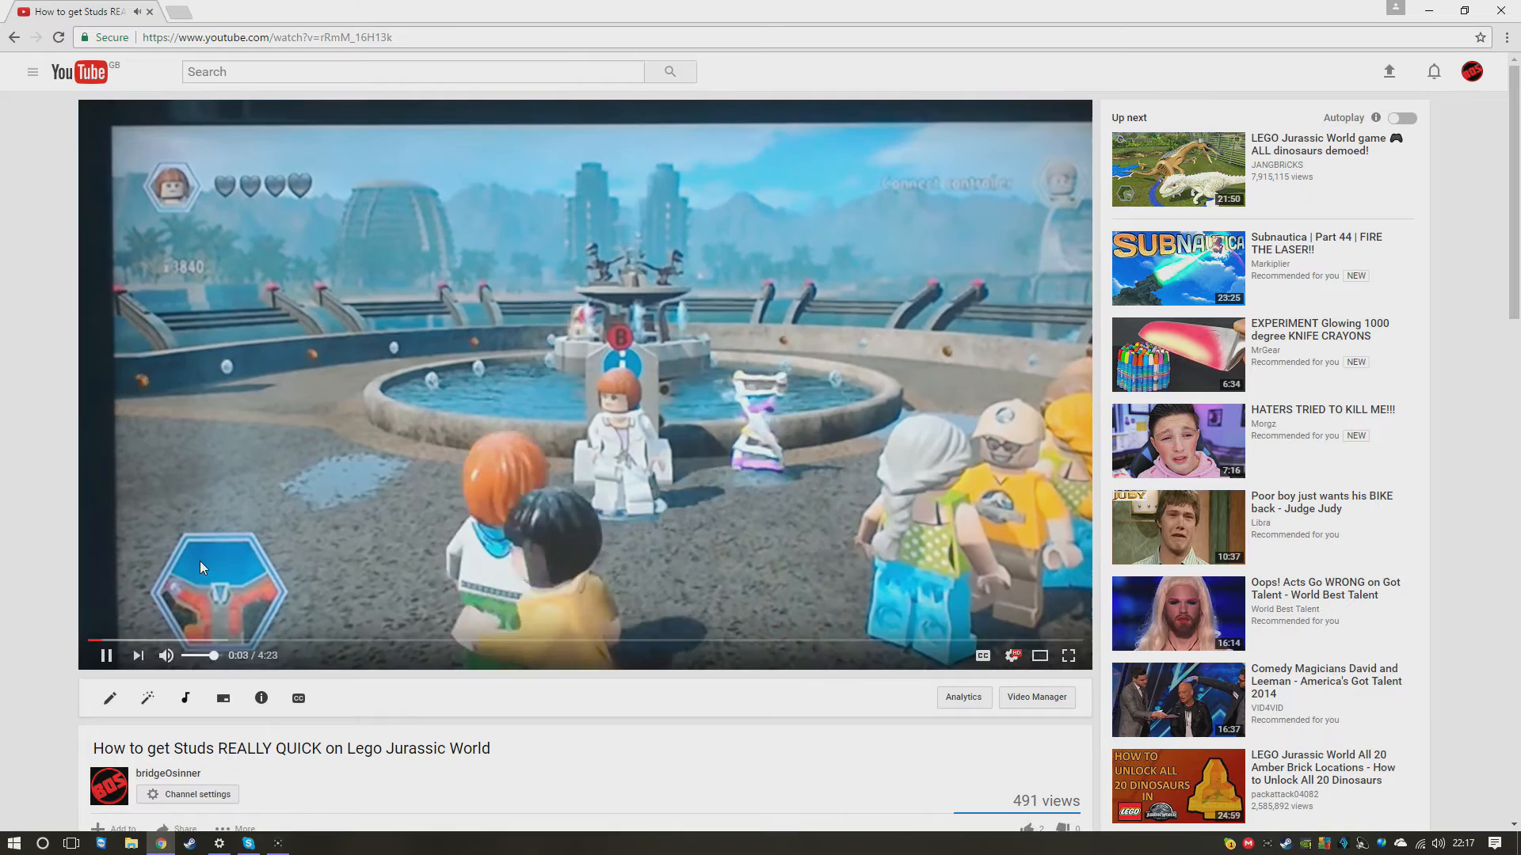
click(107, 656)
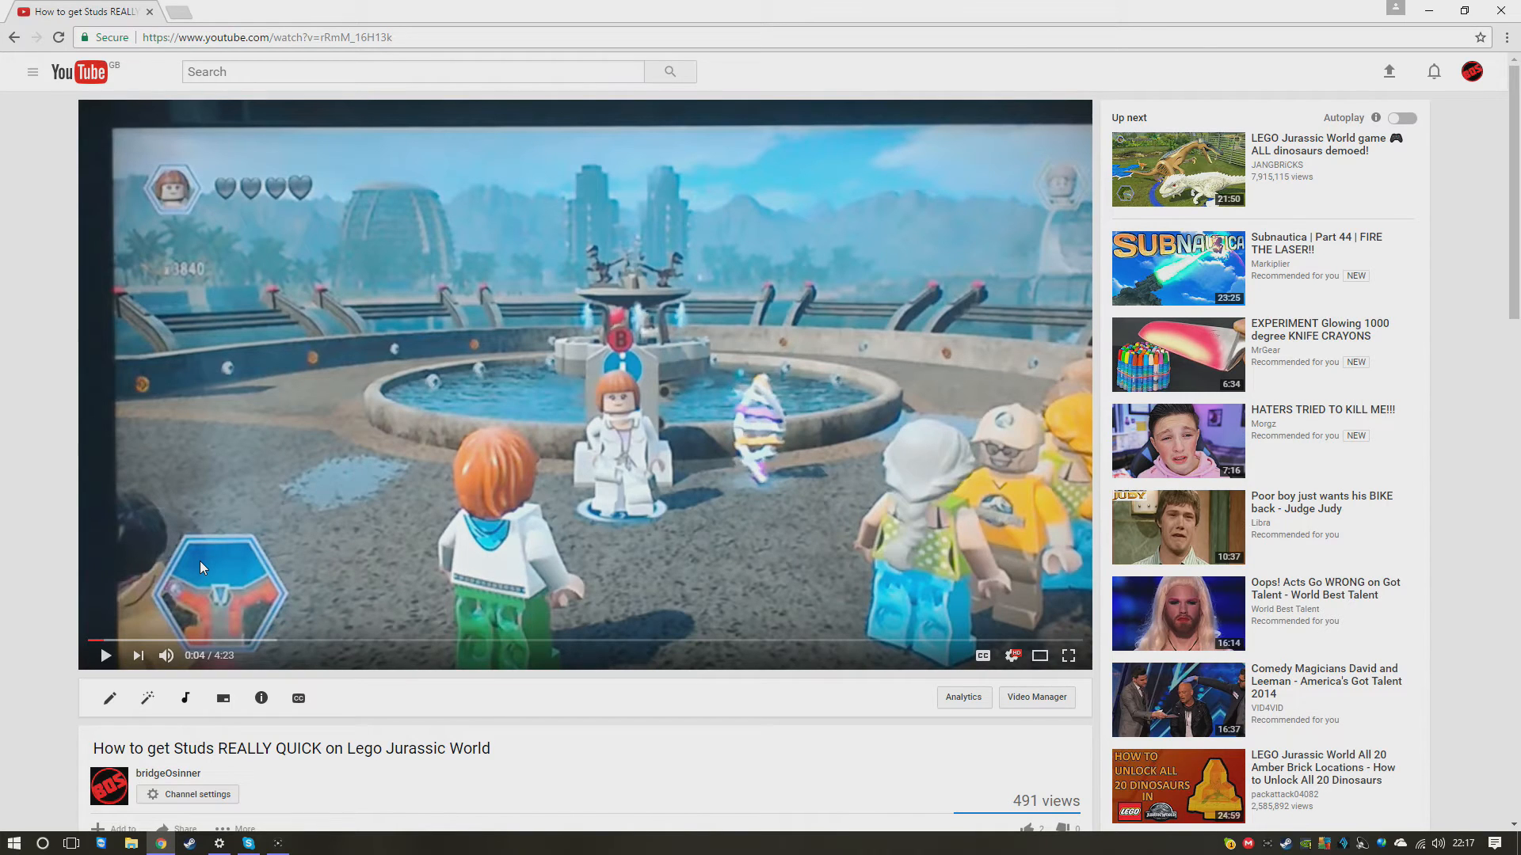
mouse_move(287, 534)
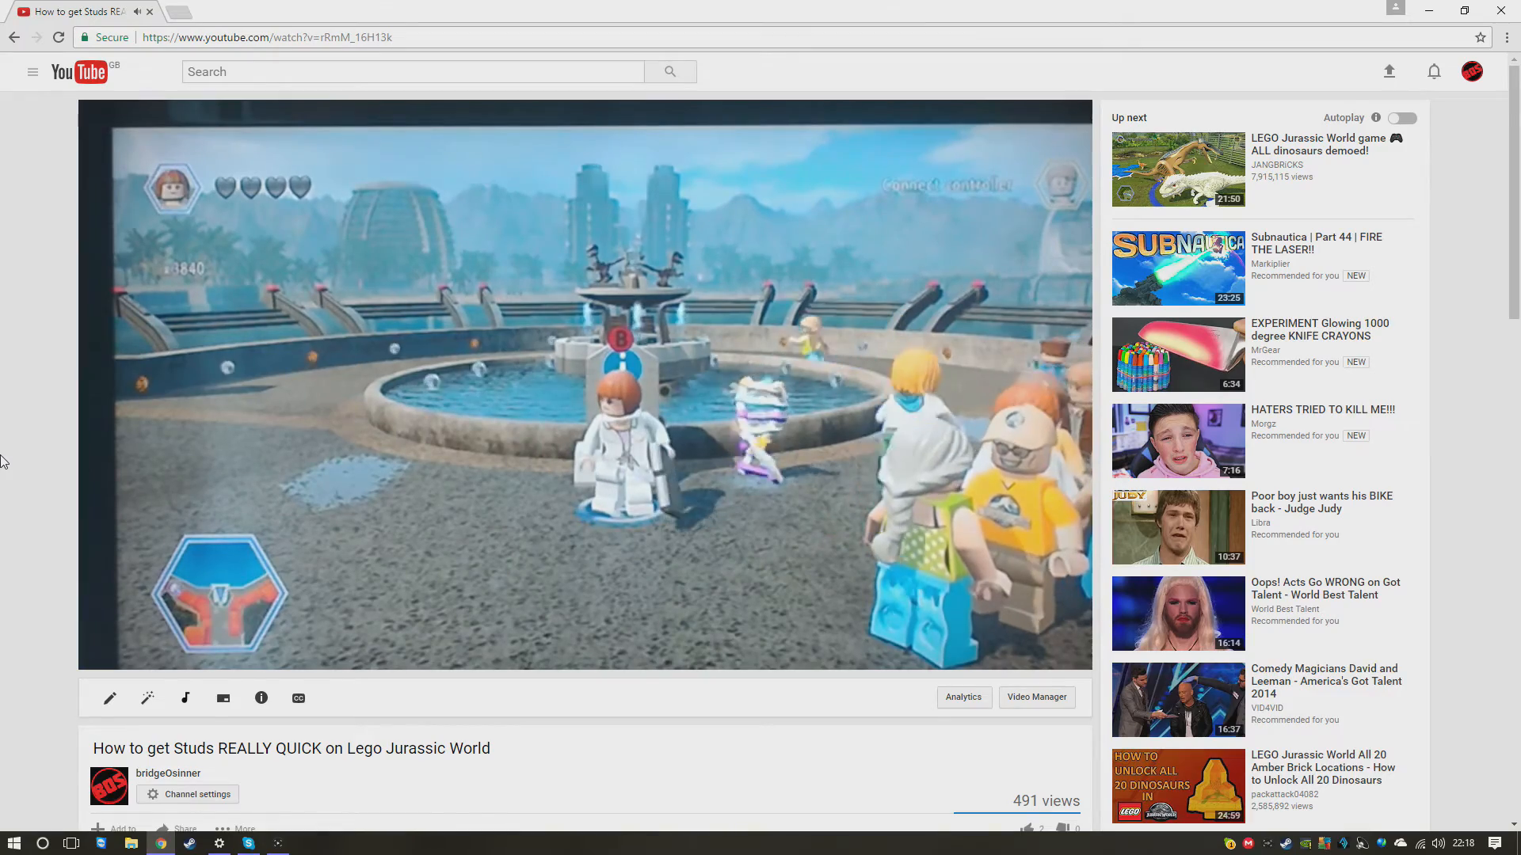
scroll(down, 3)
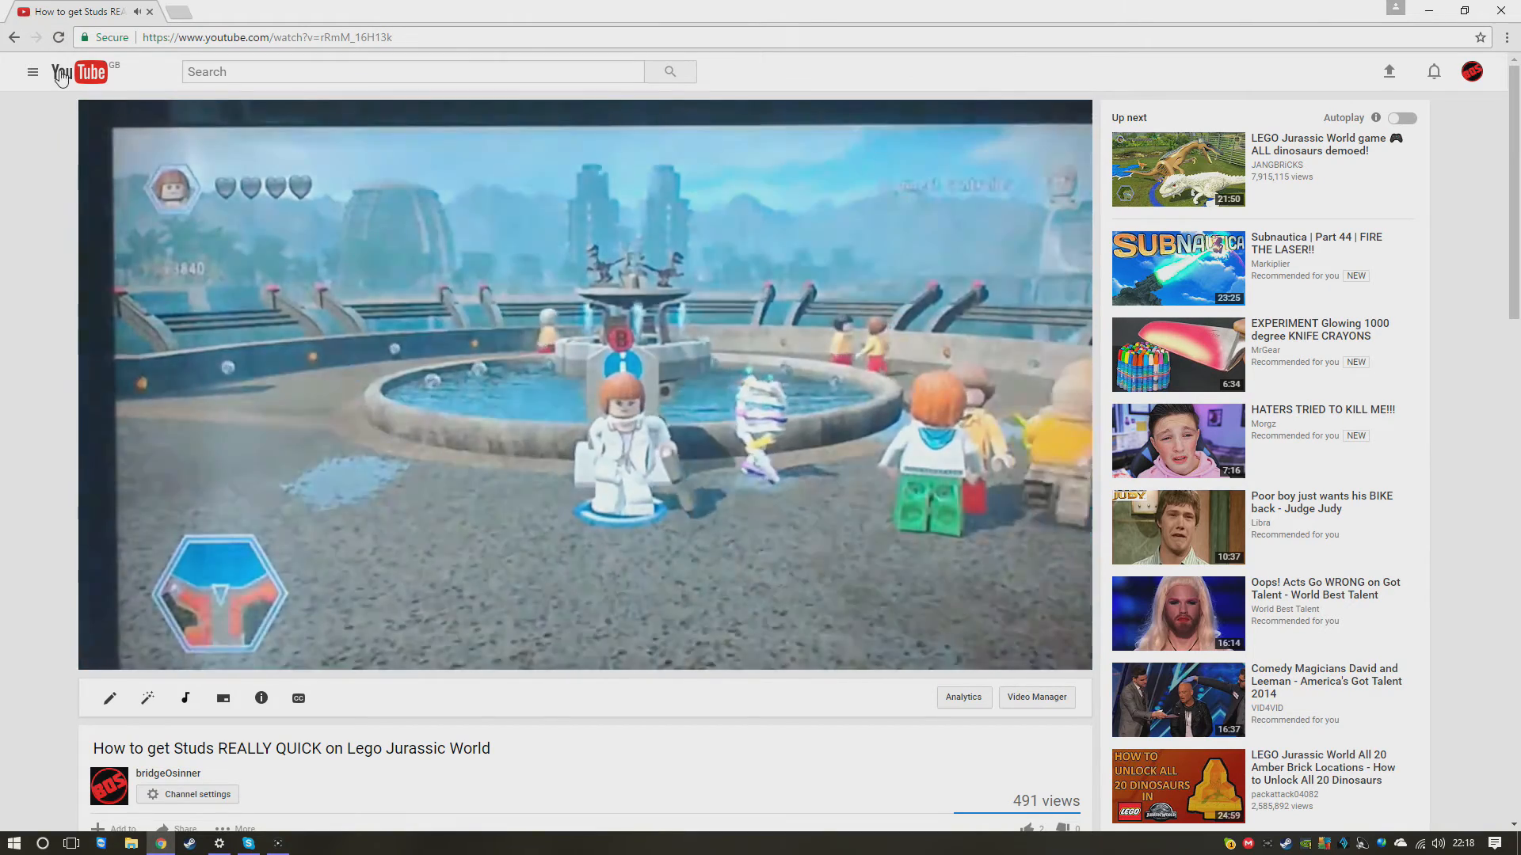
- Leave the Lego video for the channel feed showing Dying Light and GTA V uploads
click(168, 773)
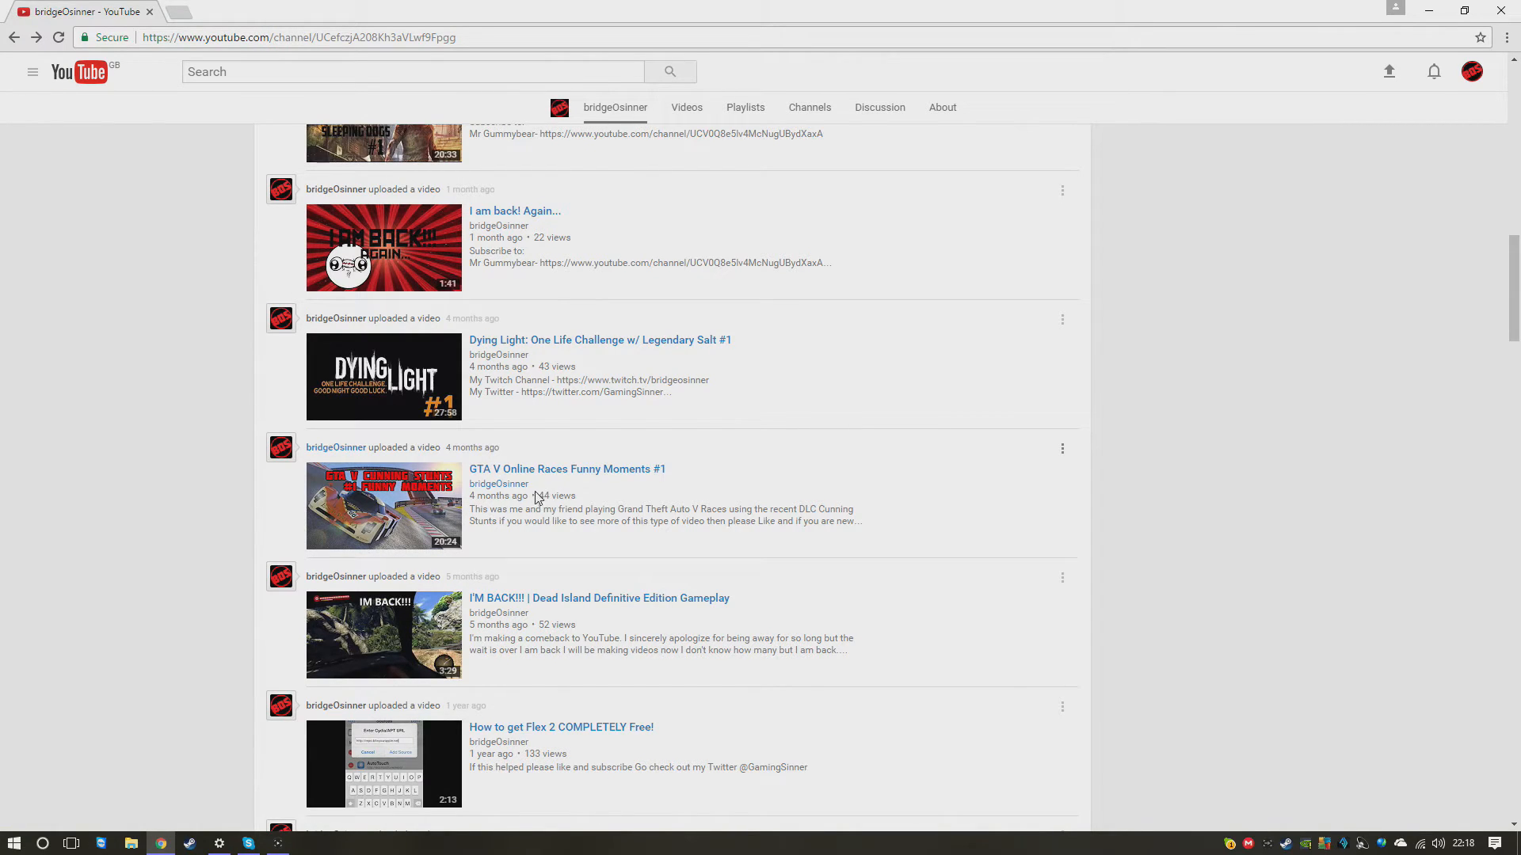
mouse_move(601, 475)
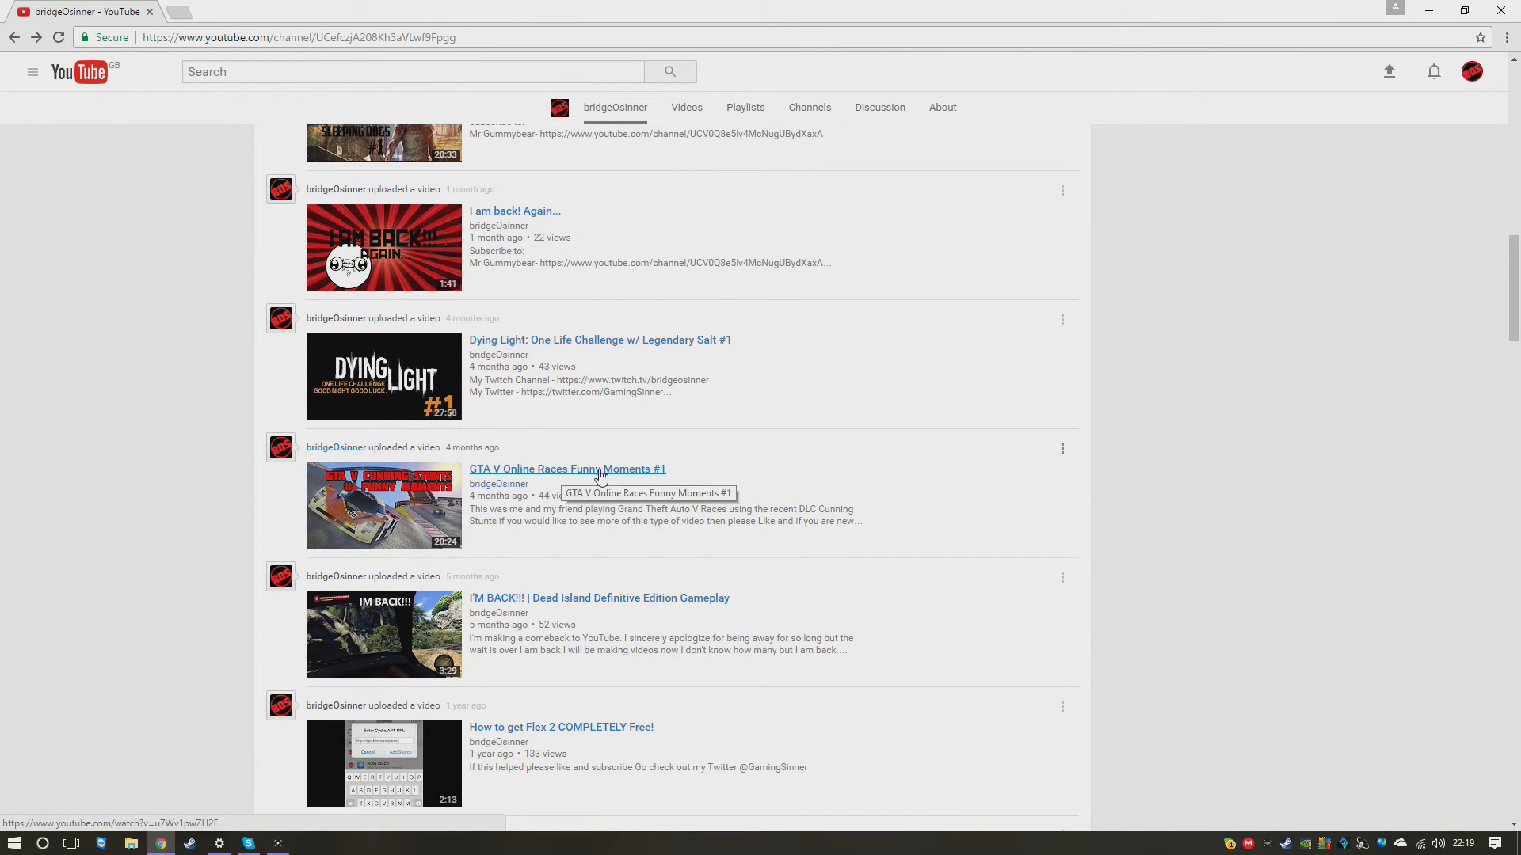
mouse_move(508, 501)
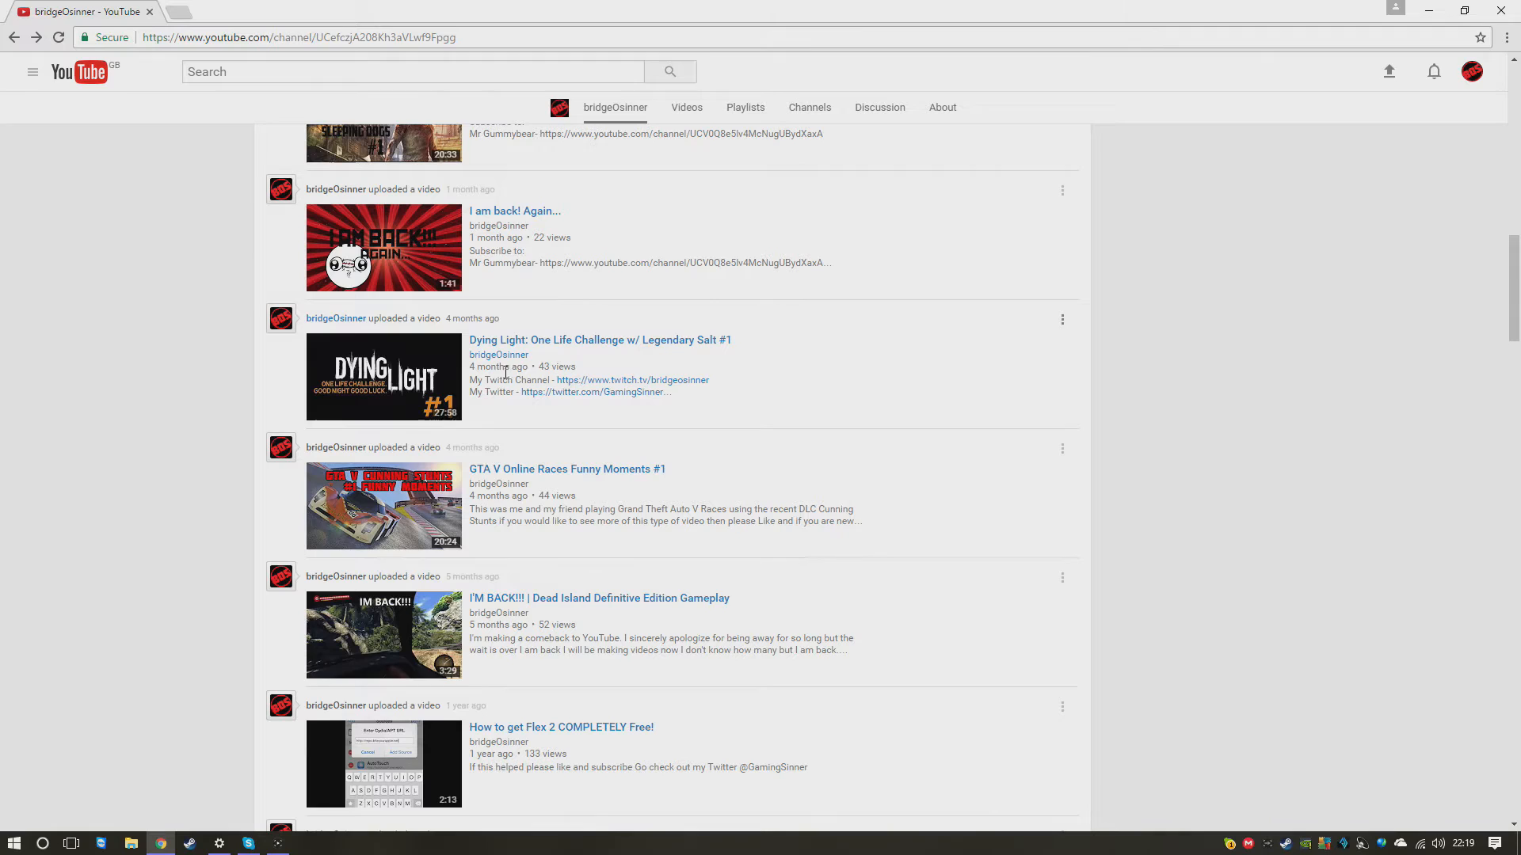
double_click(499, 365)
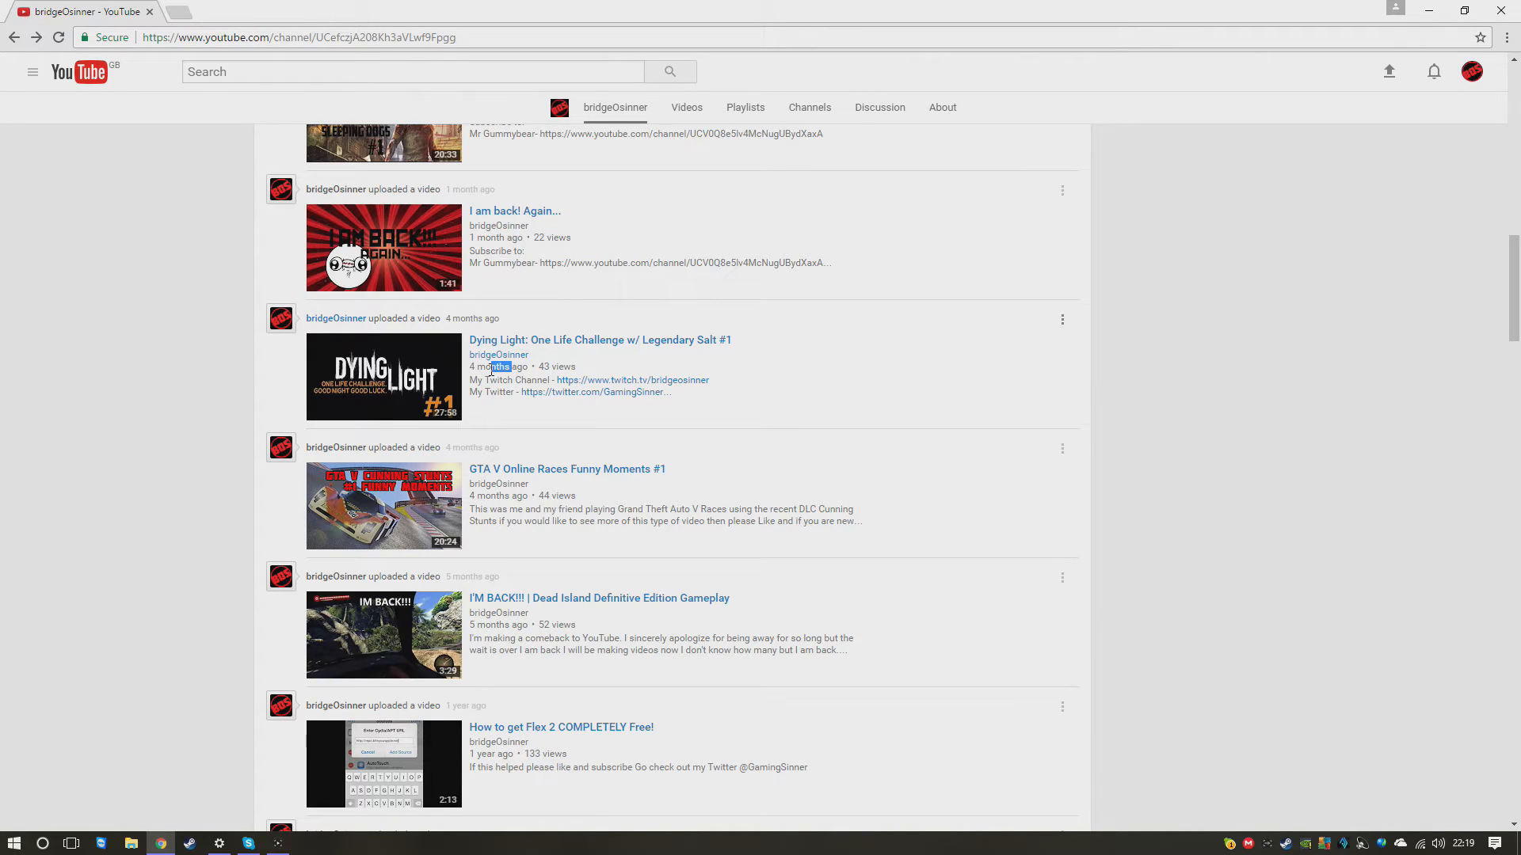
click(481, 369)
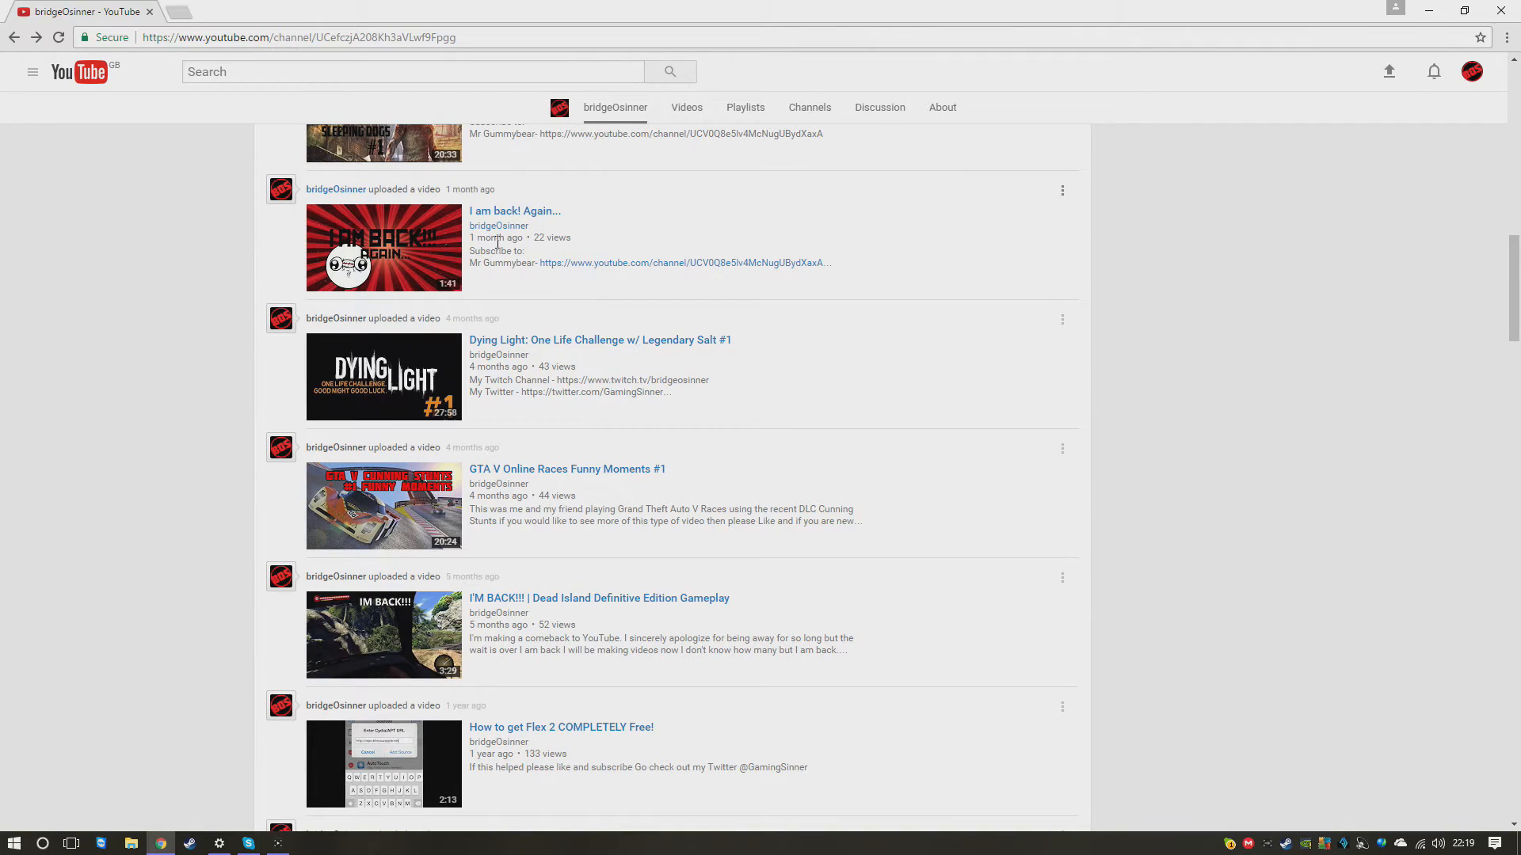
double_click(485, 237)
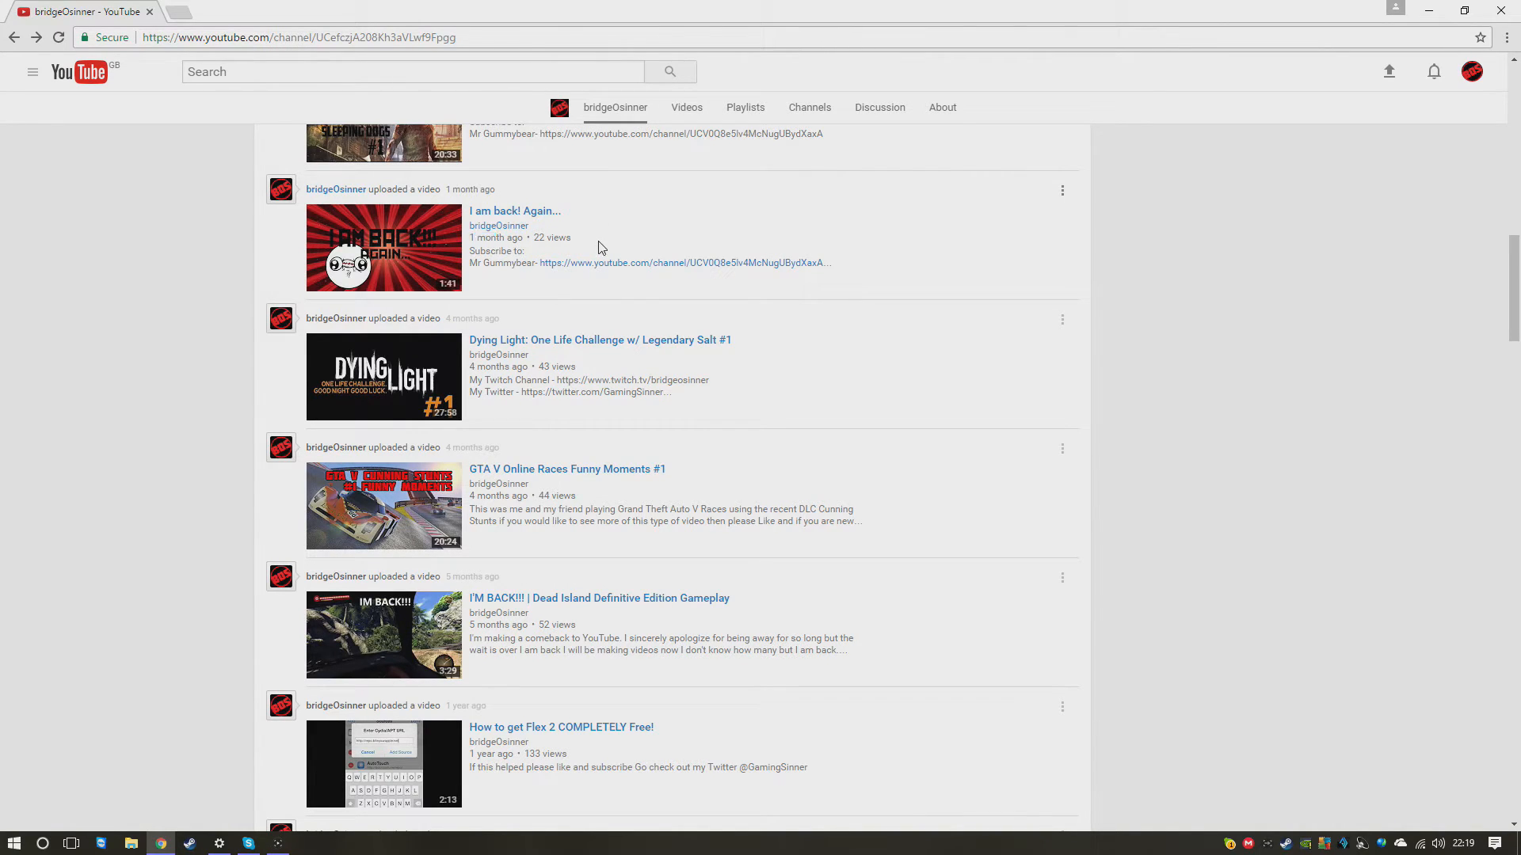
mouse_move(488, 336)
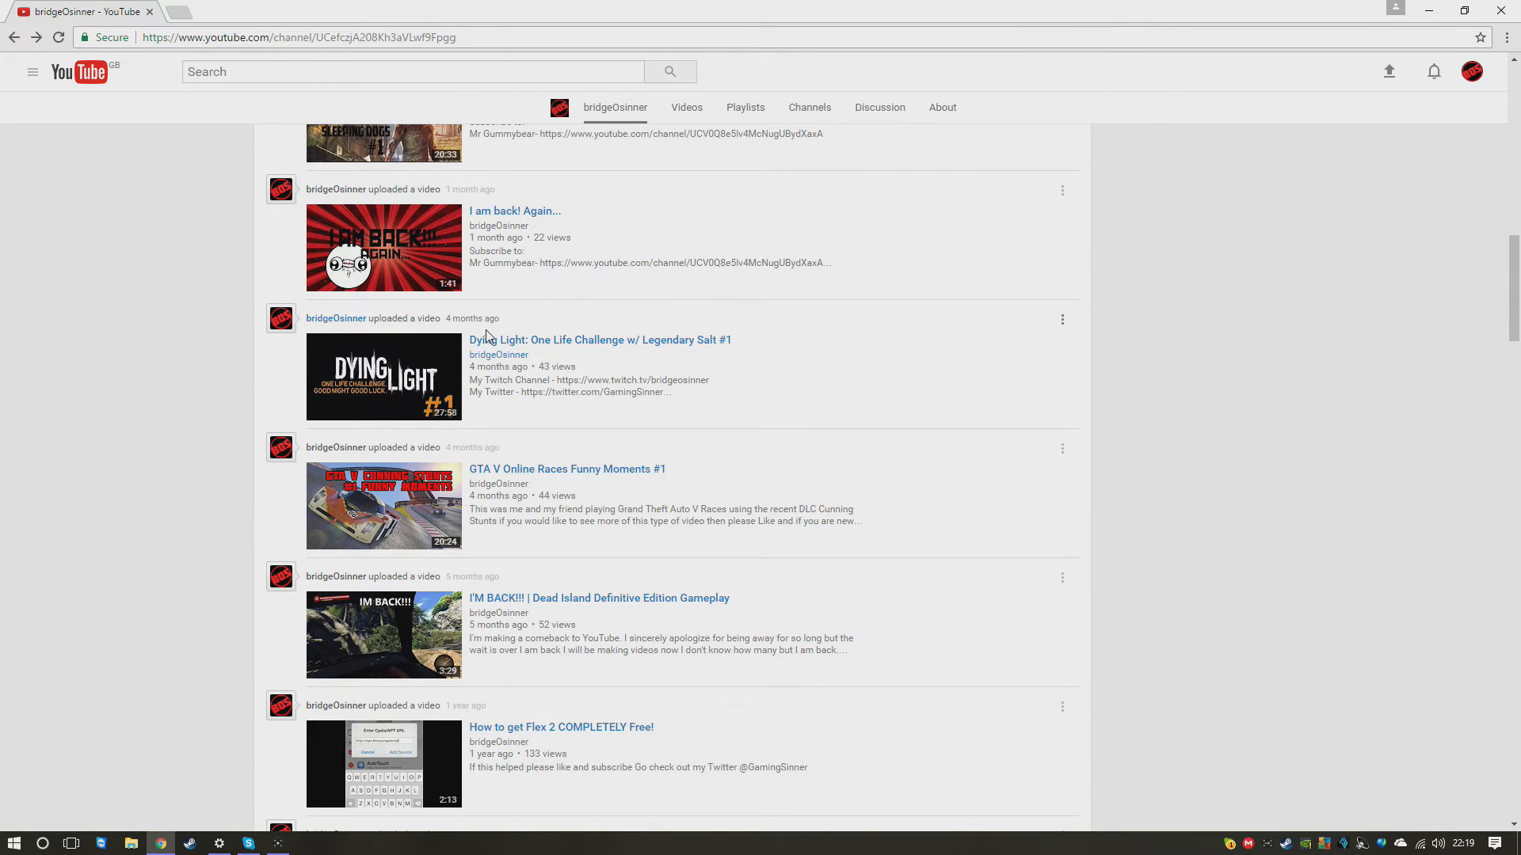
- Play the I'M BACK!!! Dead Island Definitive Edition video through to its final minute
click(384, 635)
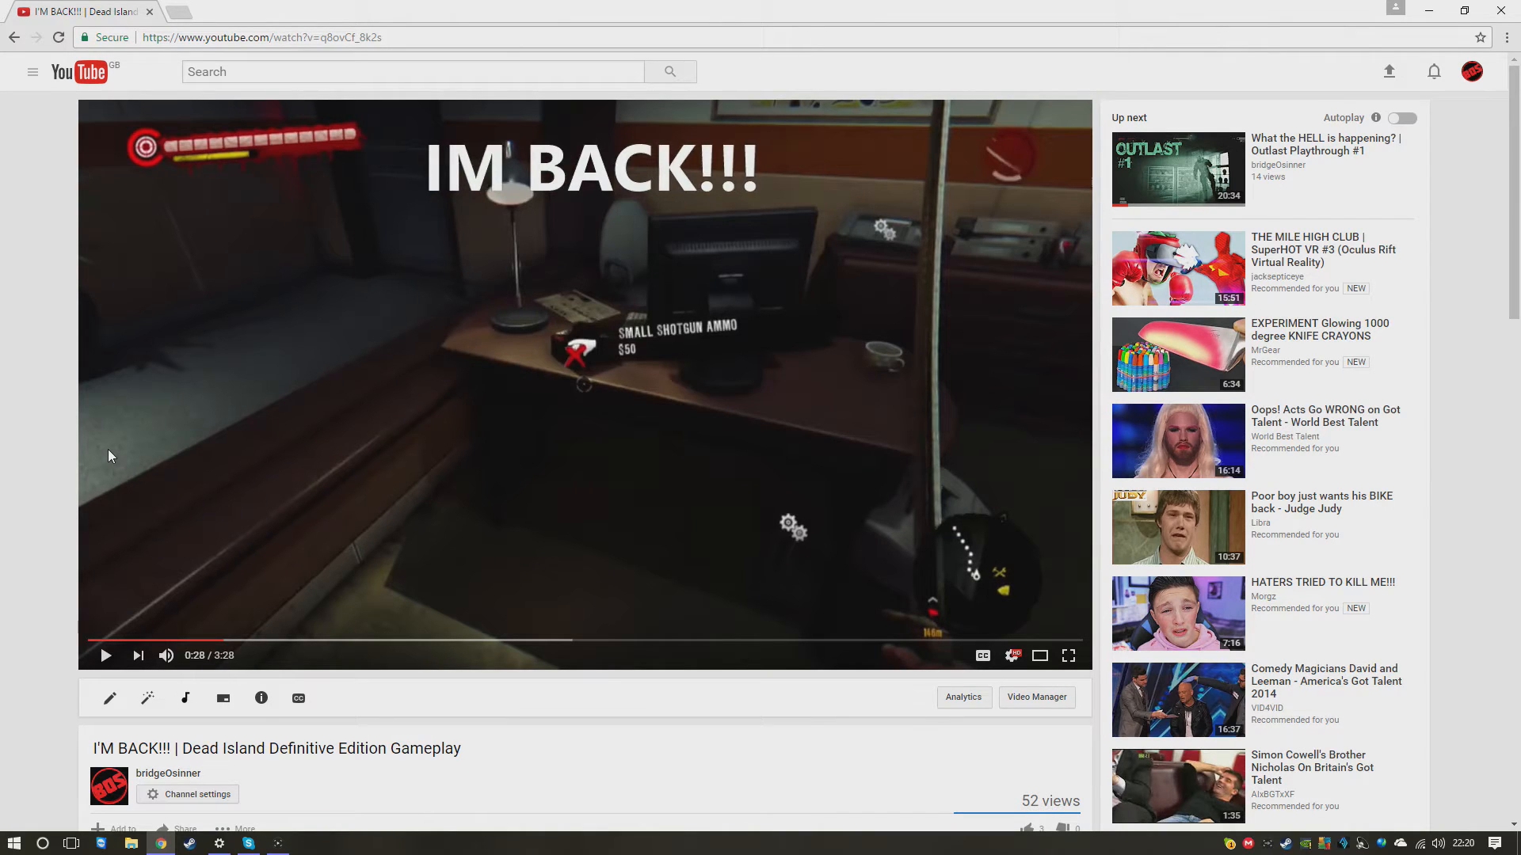
mouse_move(7, 177)
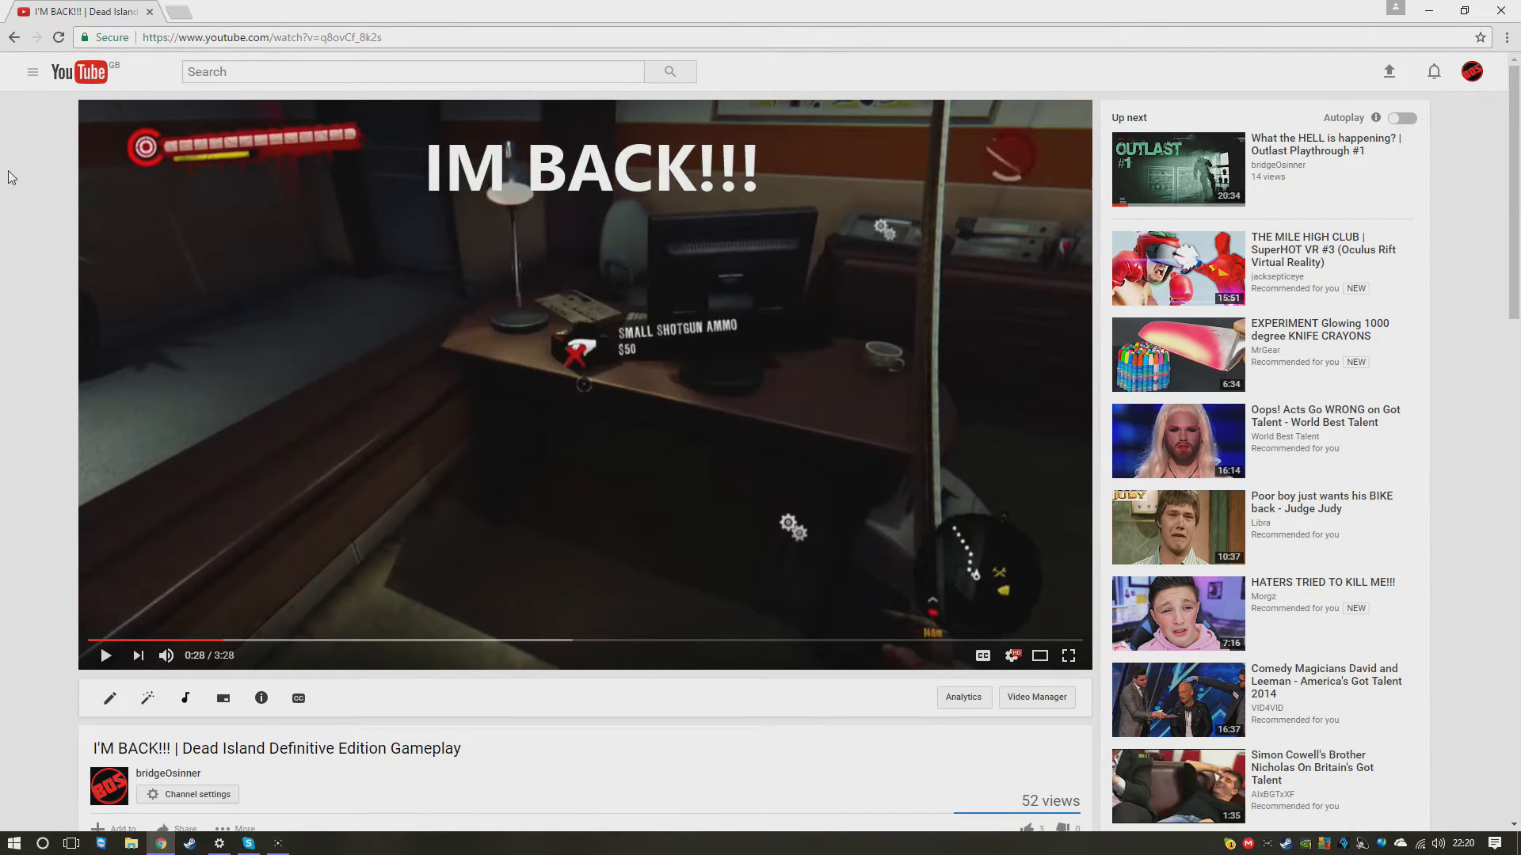
mouse_move(304, 279)
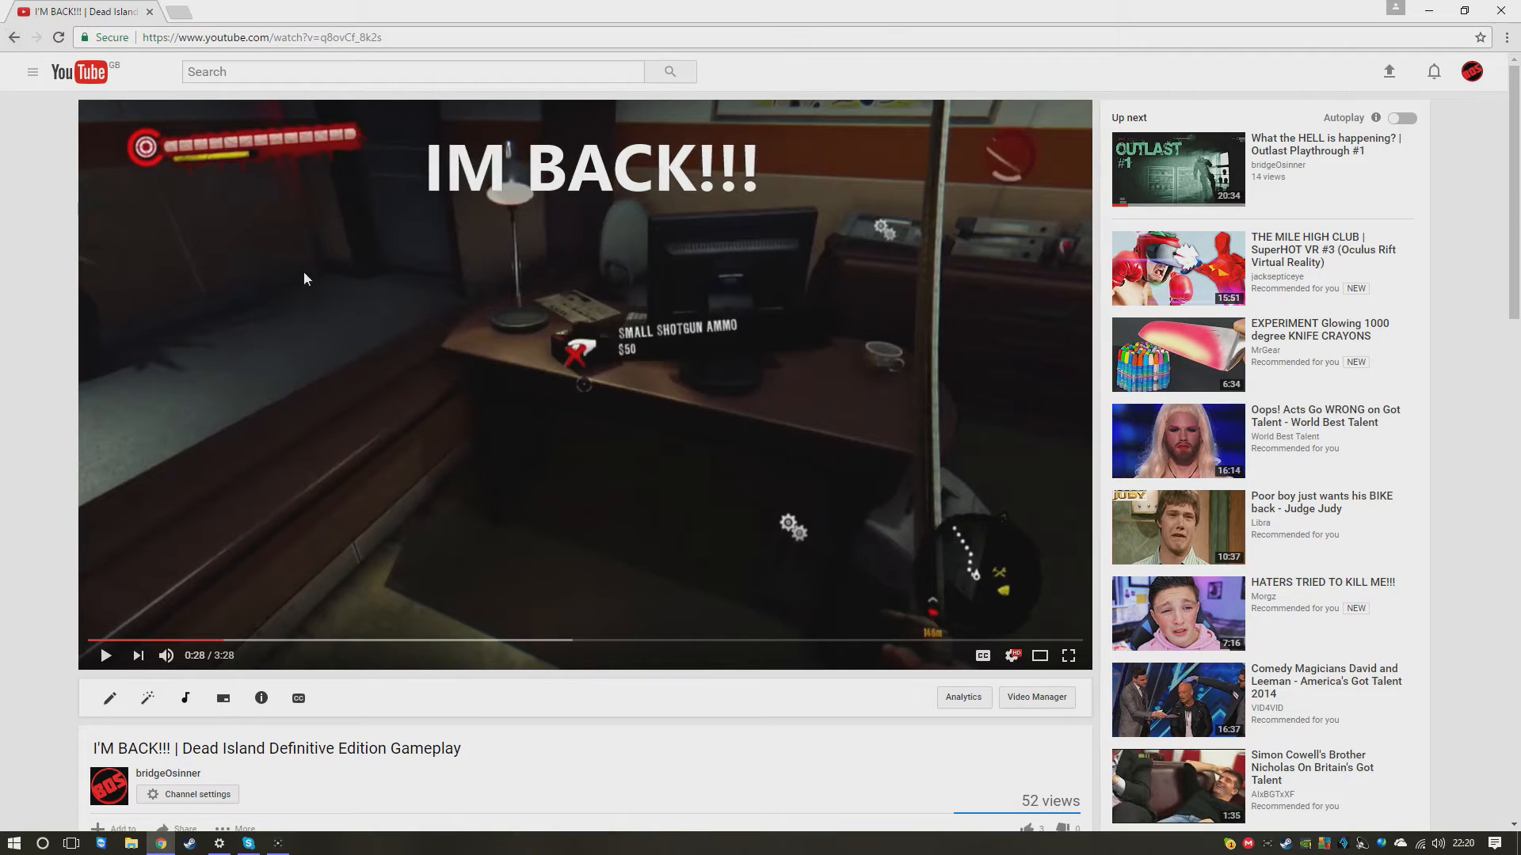
mouse_move(111, 383)
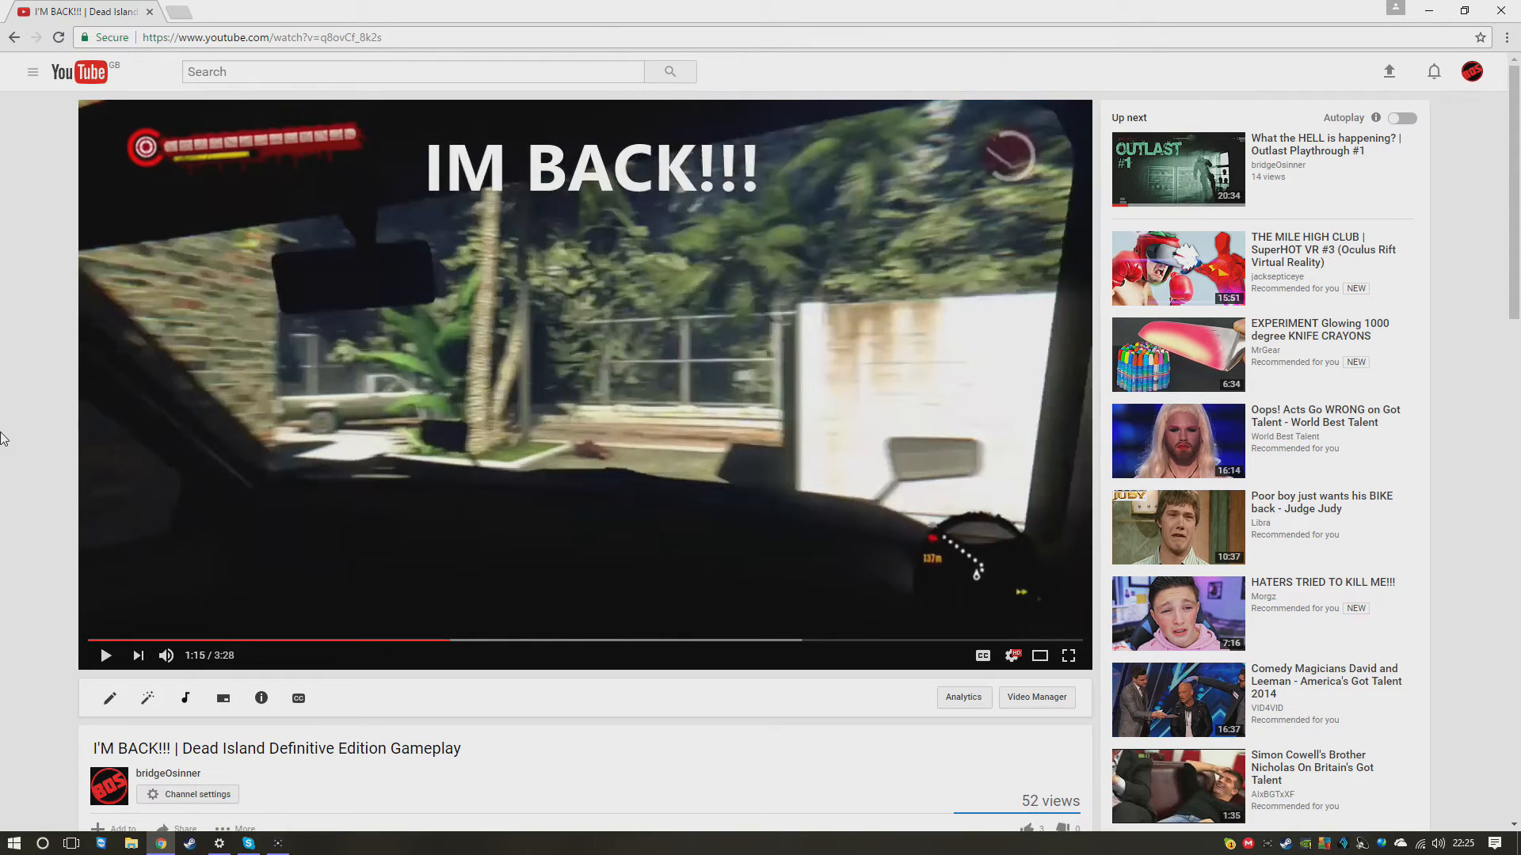
mouse_move(51, 421)
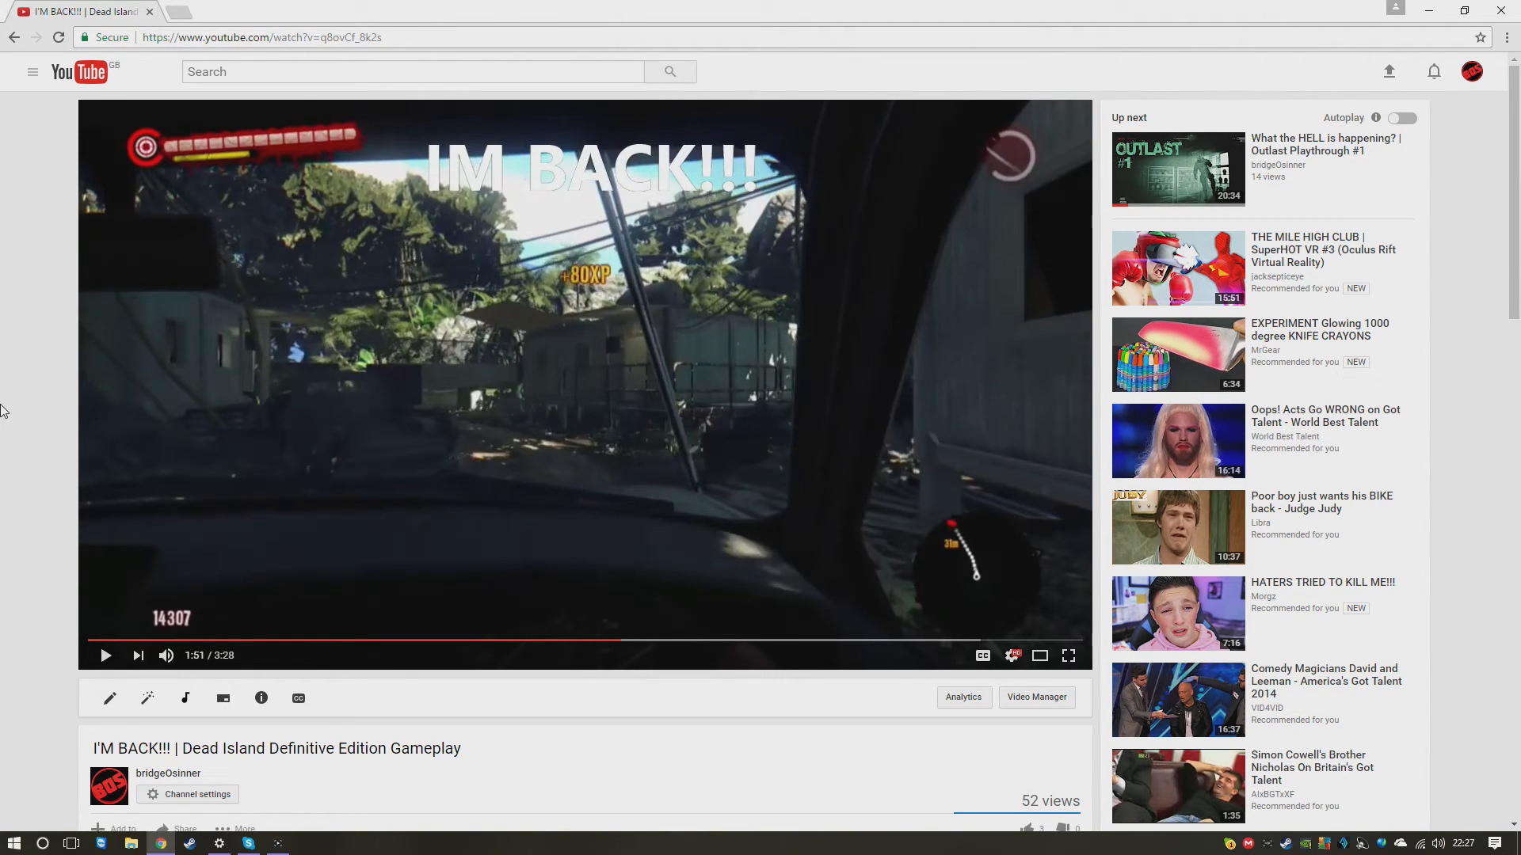
click(104, 656)
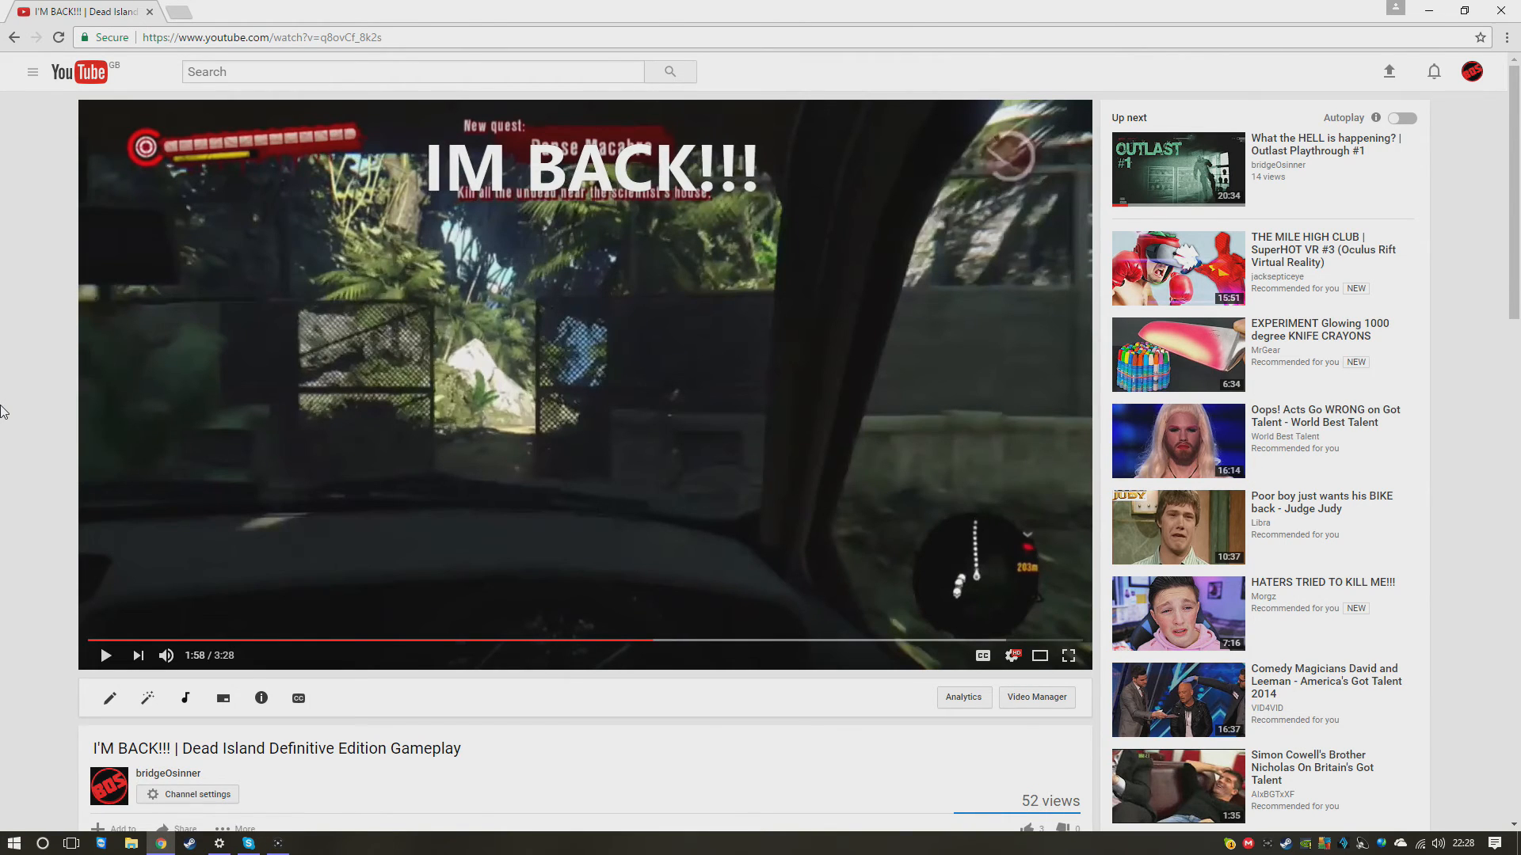
click(105, 654)
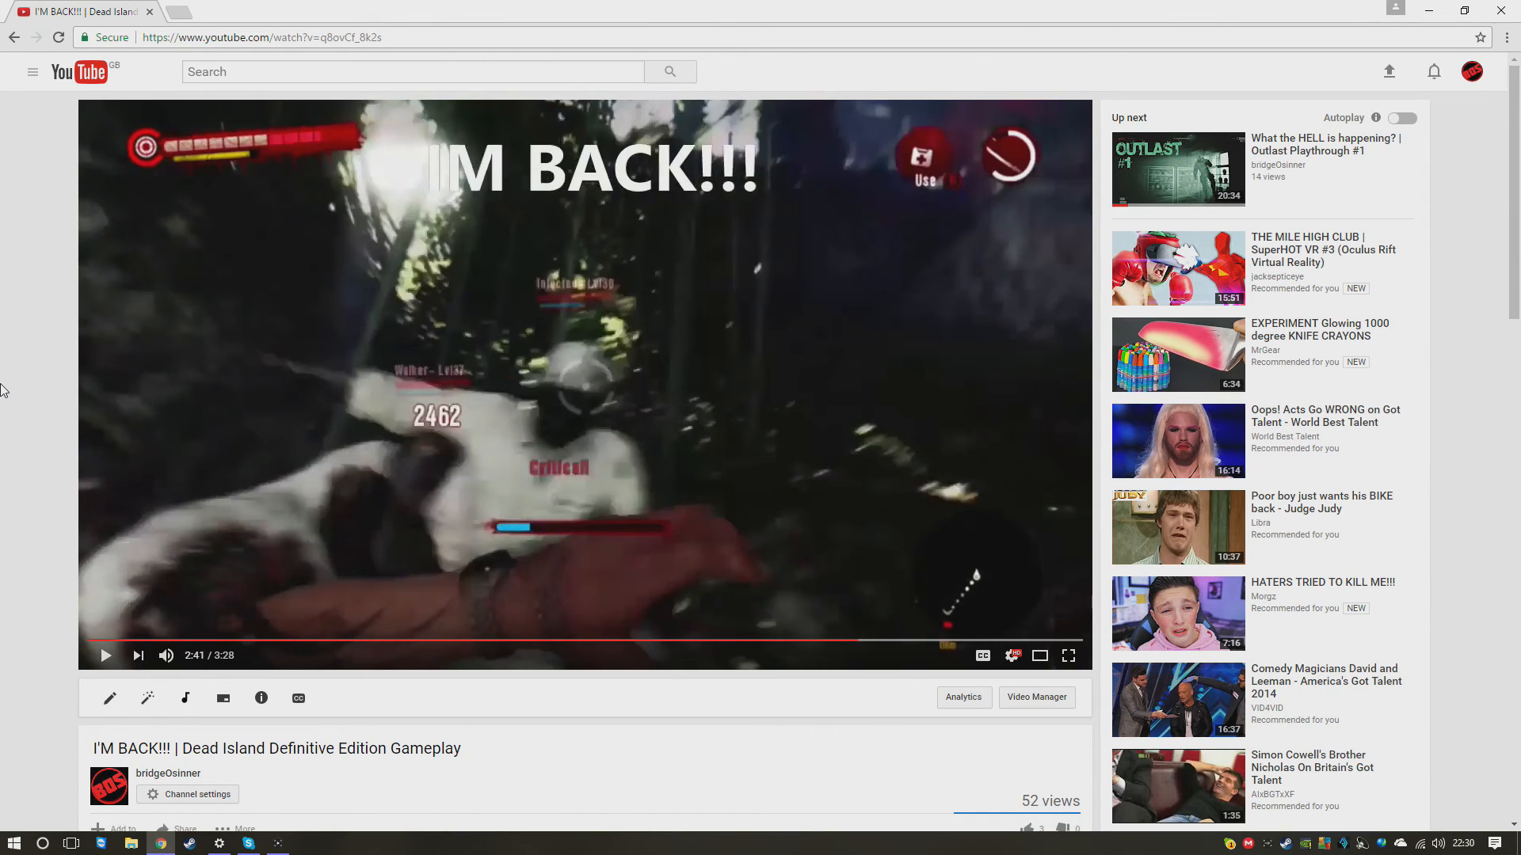
click(106, 655)
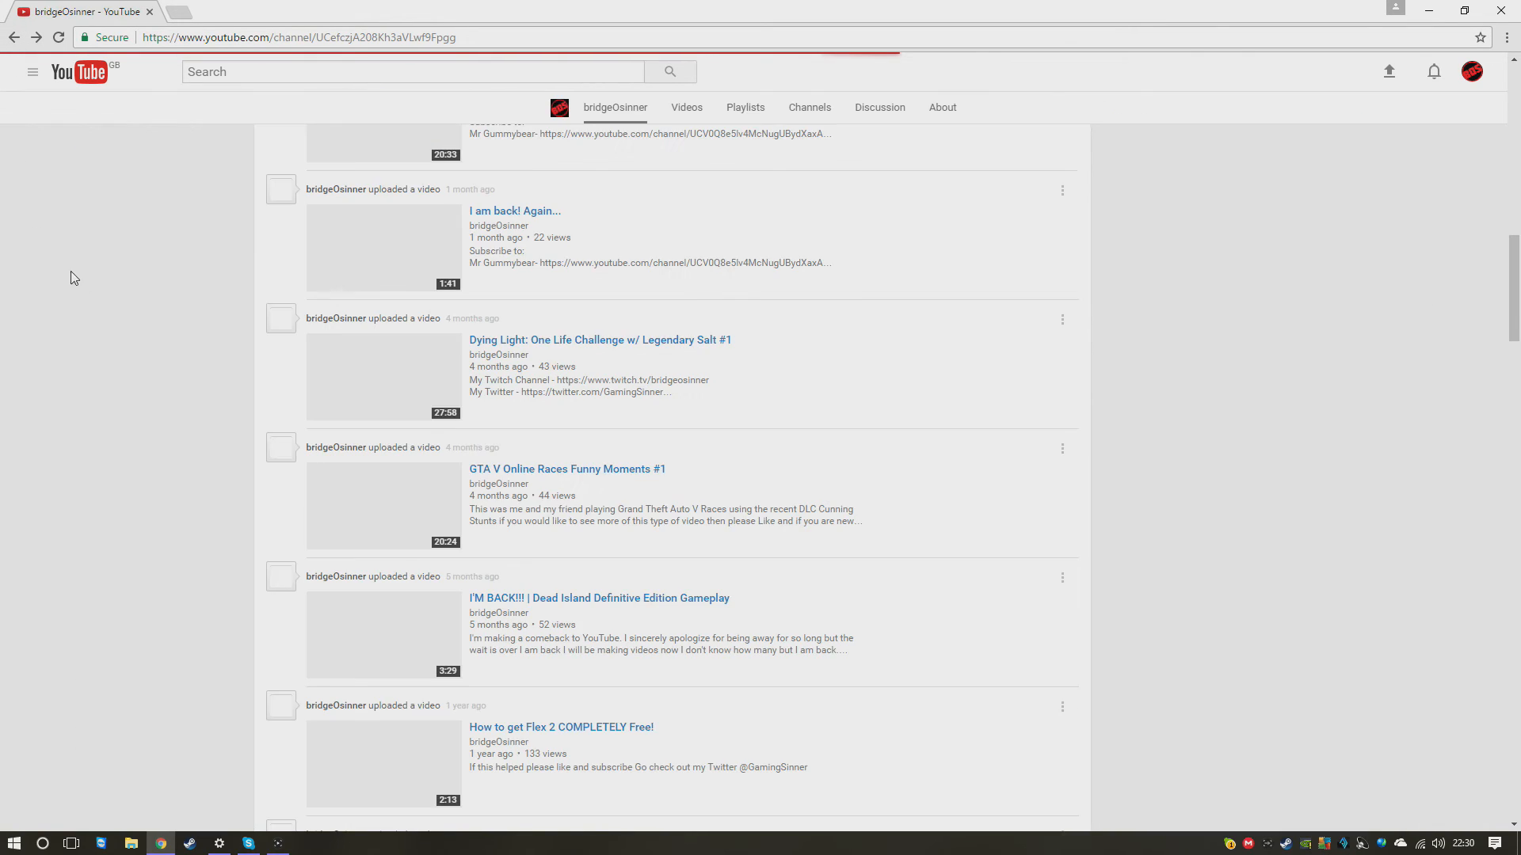
- Open the Dying Light: One Life Challenge w/ Legendary Salt #1 video from the feed
scroll(down, 3)
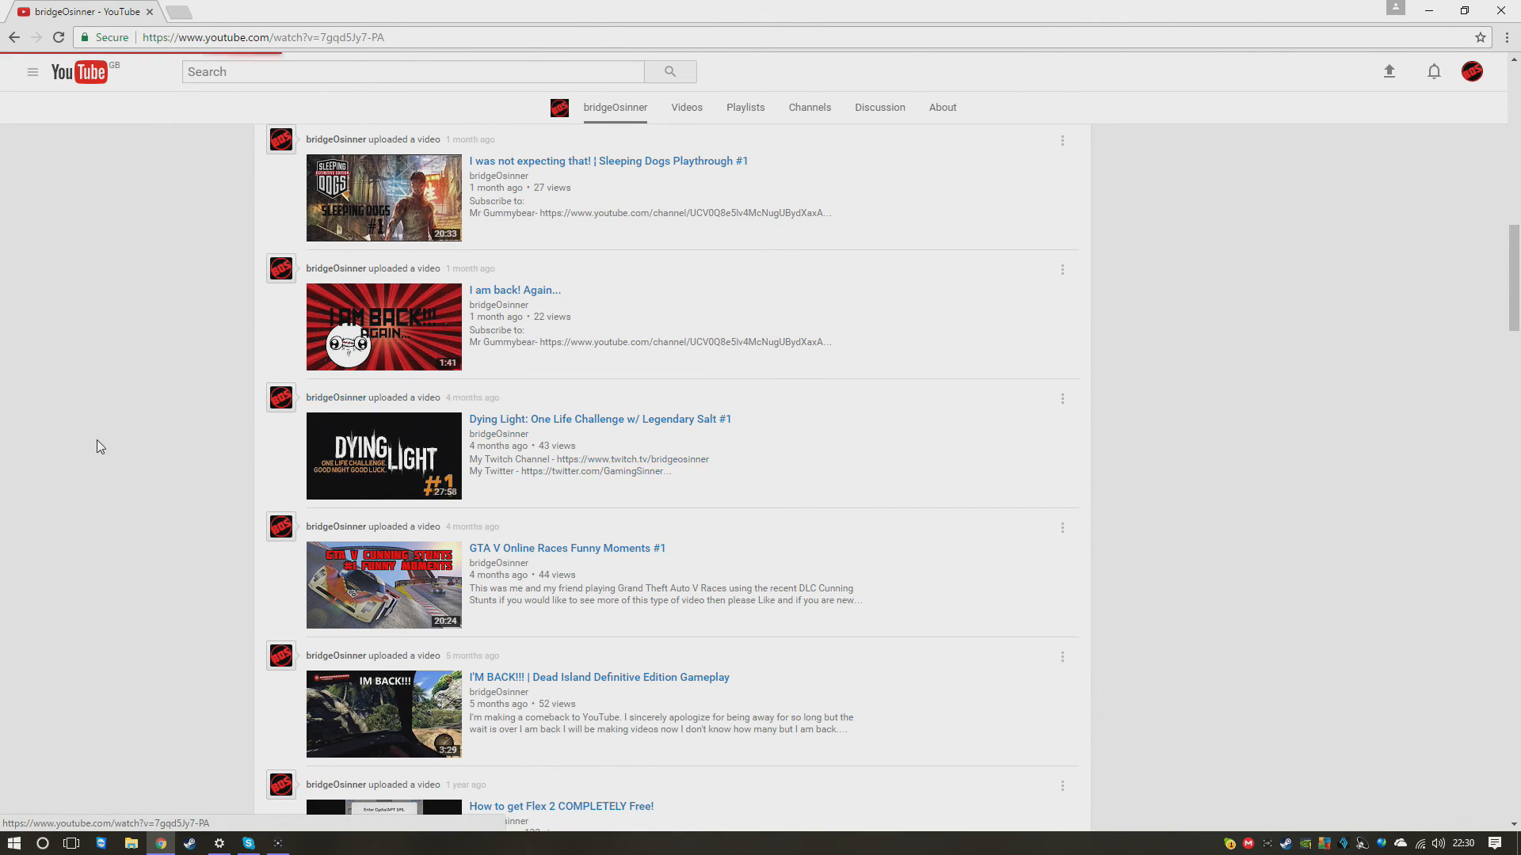
click(599, 418)
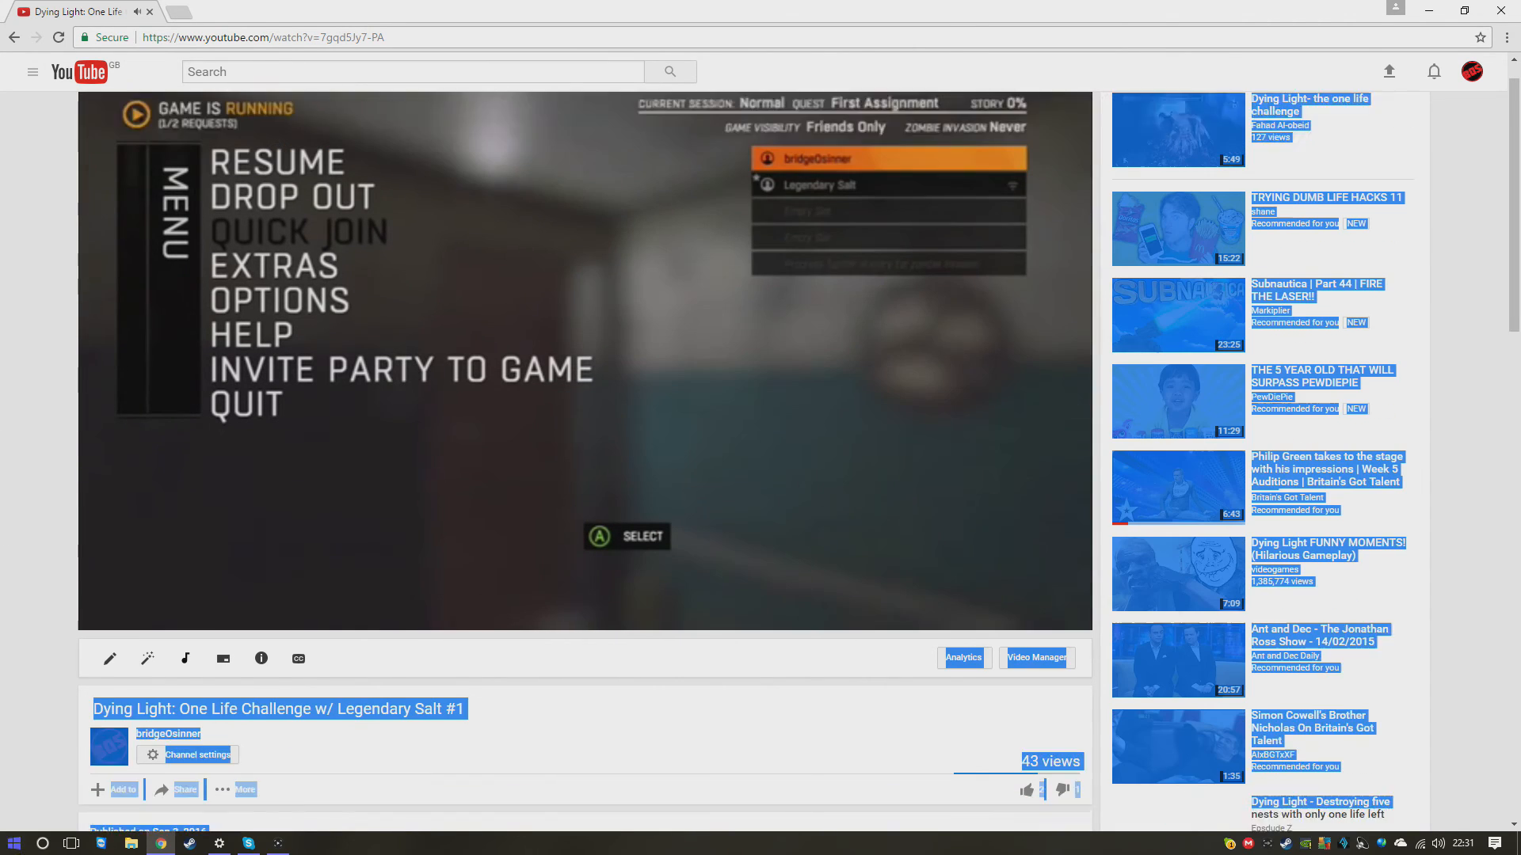
- Scroll the channel feed down to the Destiny and Exo Zombies year-old uploads
scroll(down, 3)
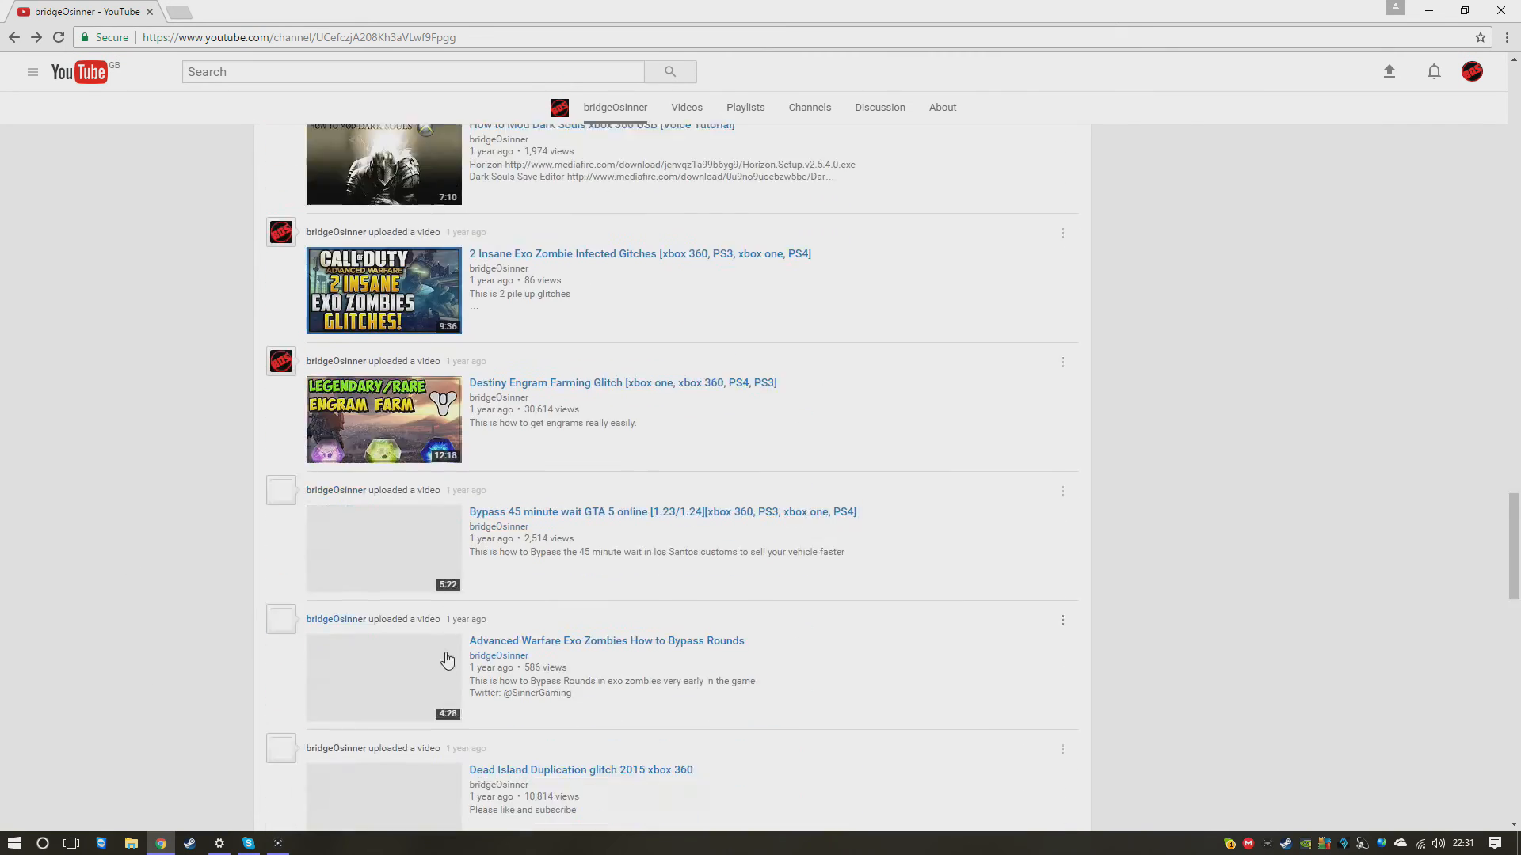
- Reach the oldest uploads, open the instagram followers video, then the Dead Rising 2 Gun Store video
scroll(down, 3)
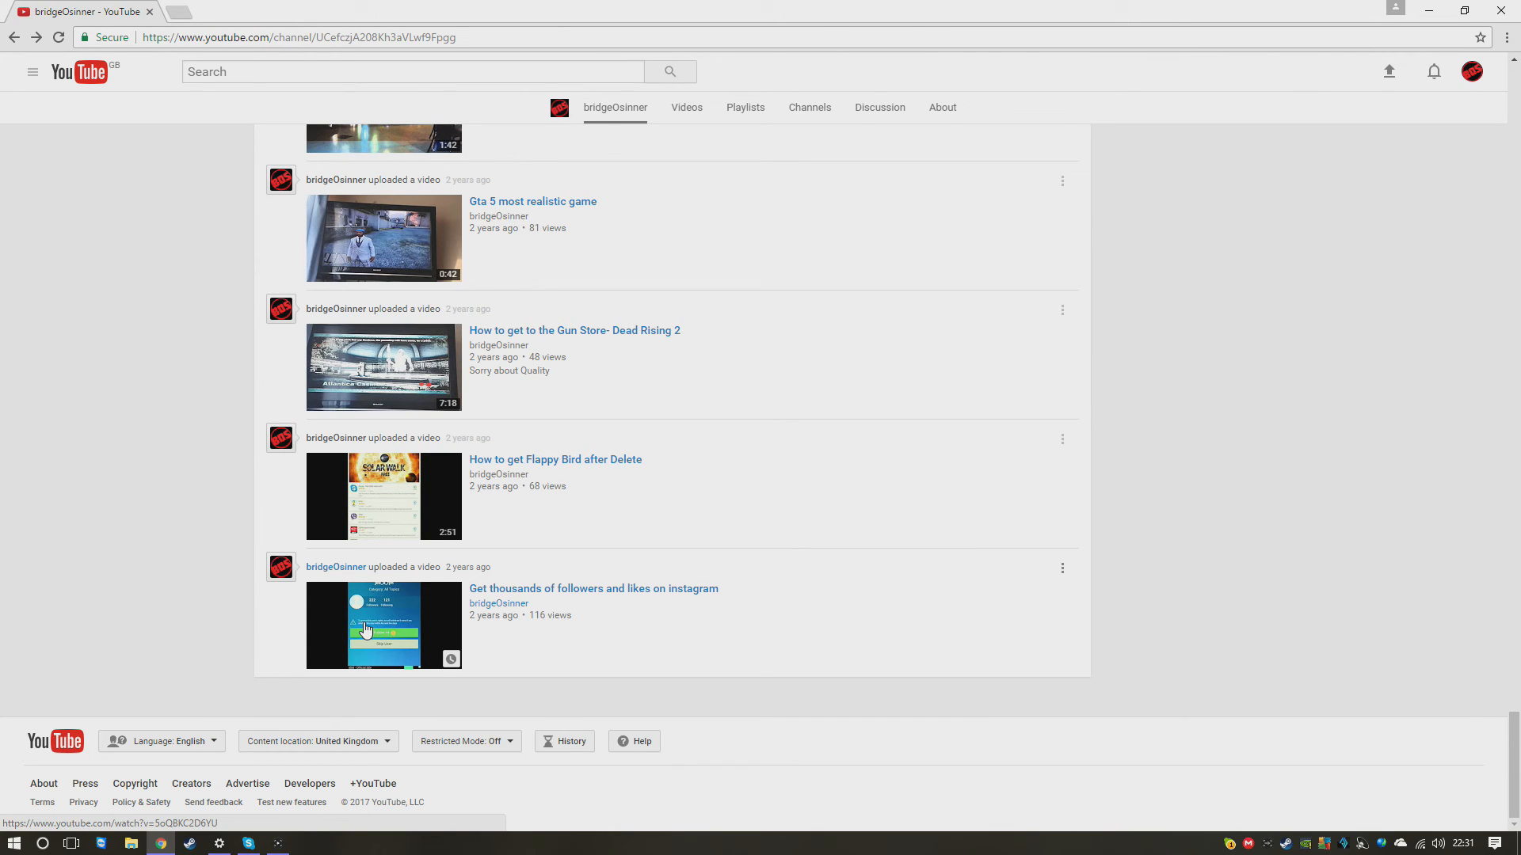
click(592, 590)
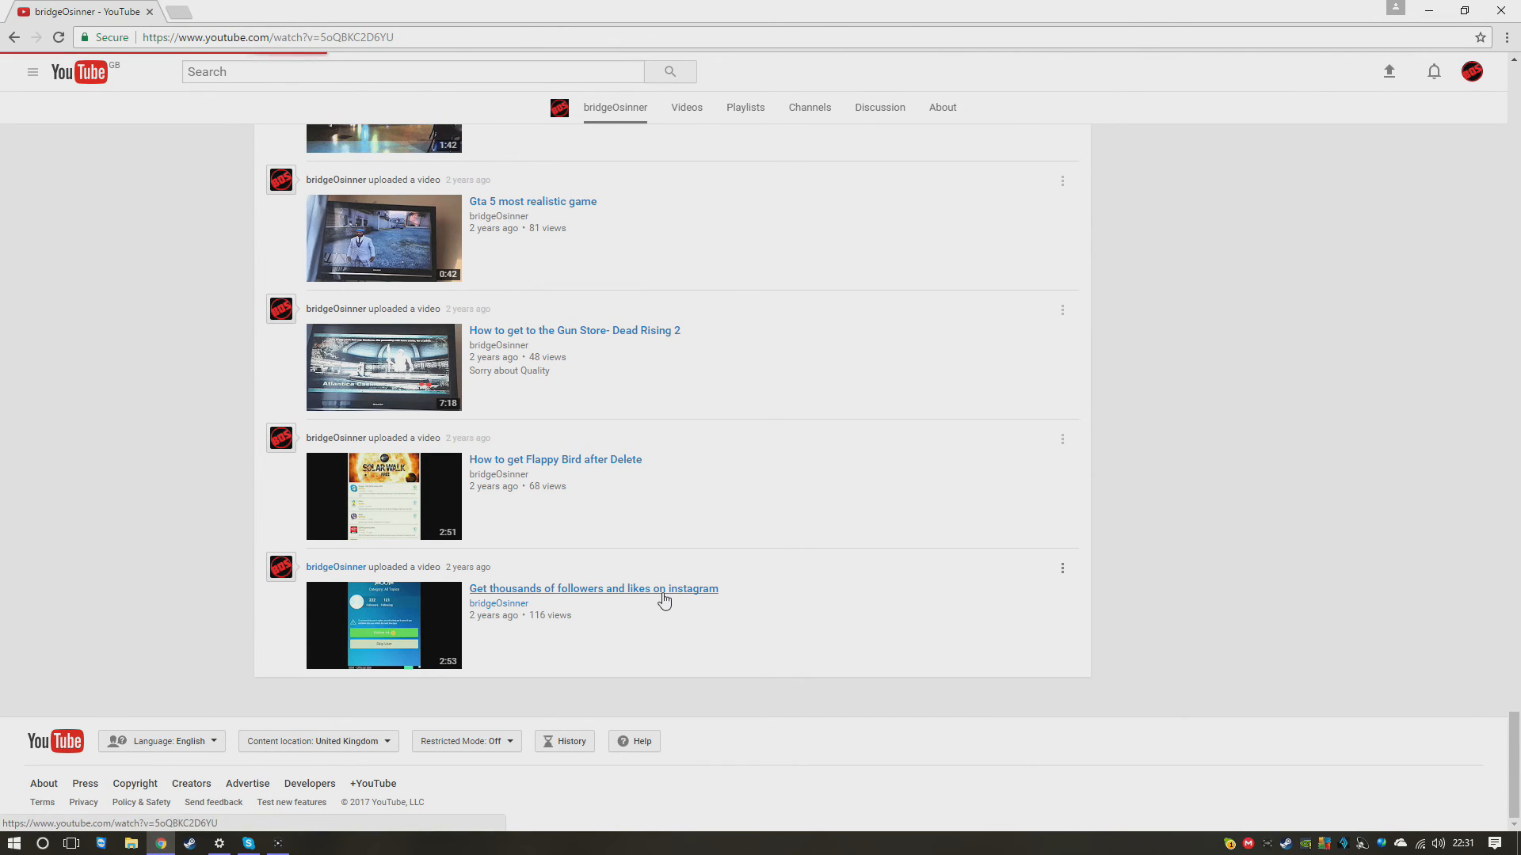
click(593, 590)
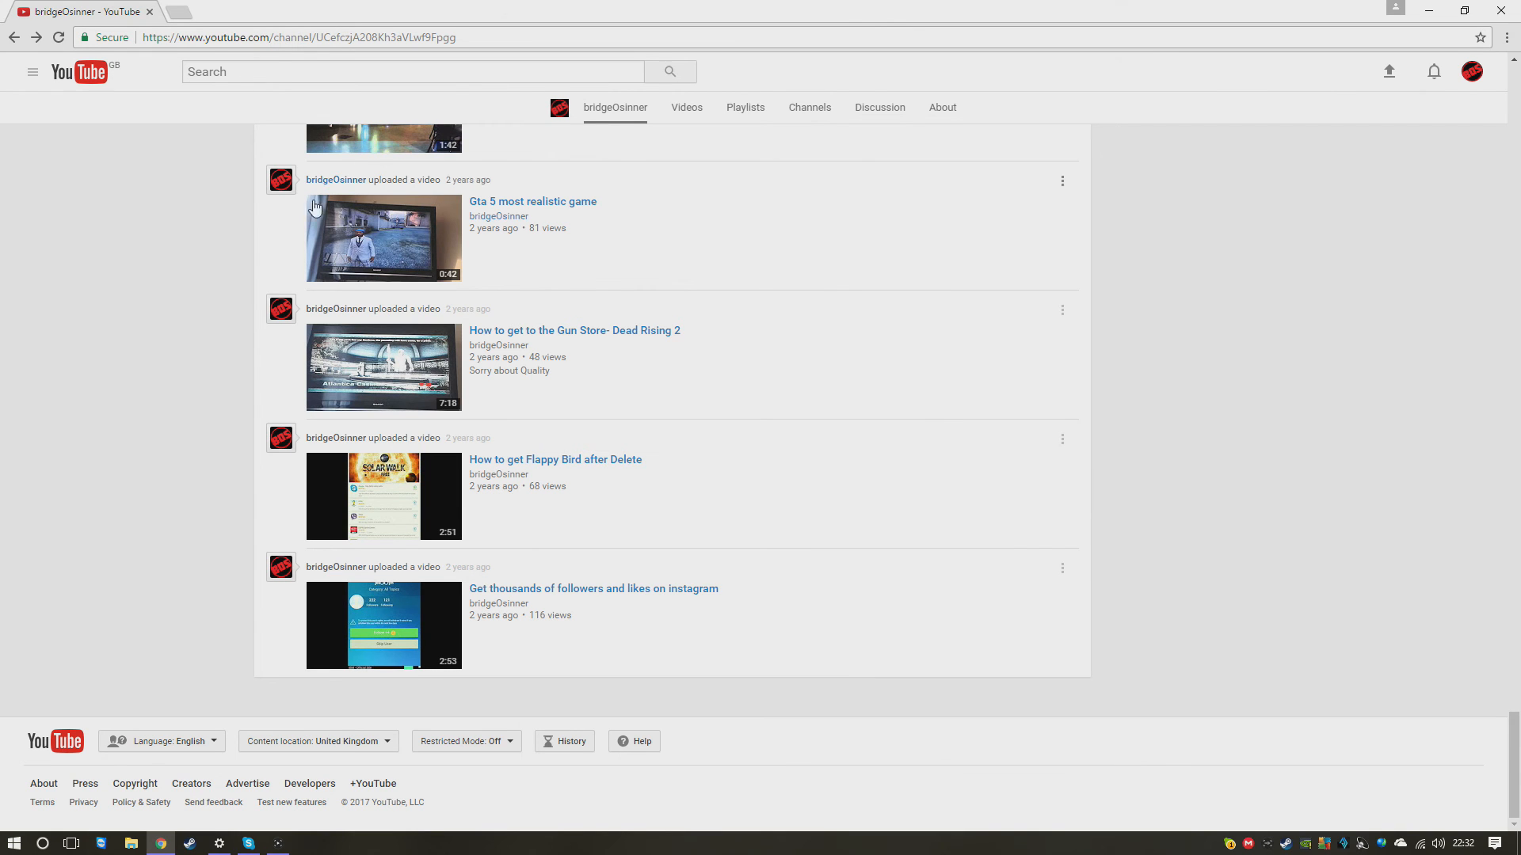
click(574, 330)
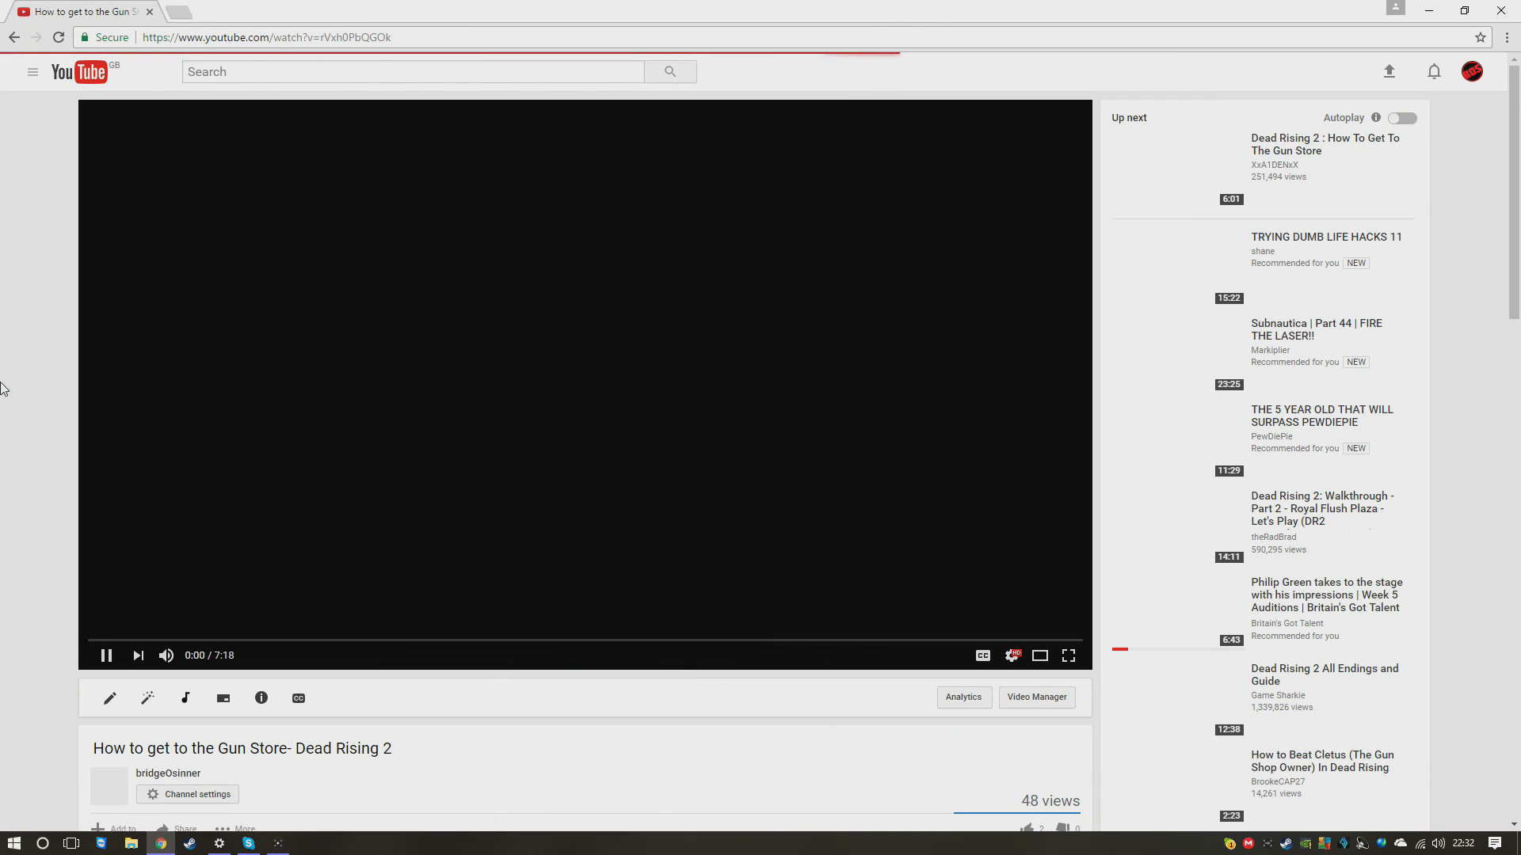